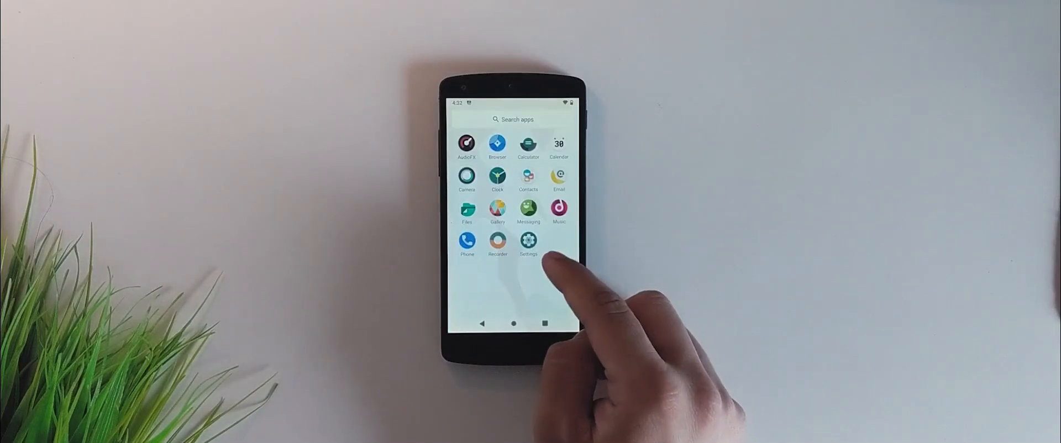
Launch the Settings app from the app drawer grid.
click(514, 323)
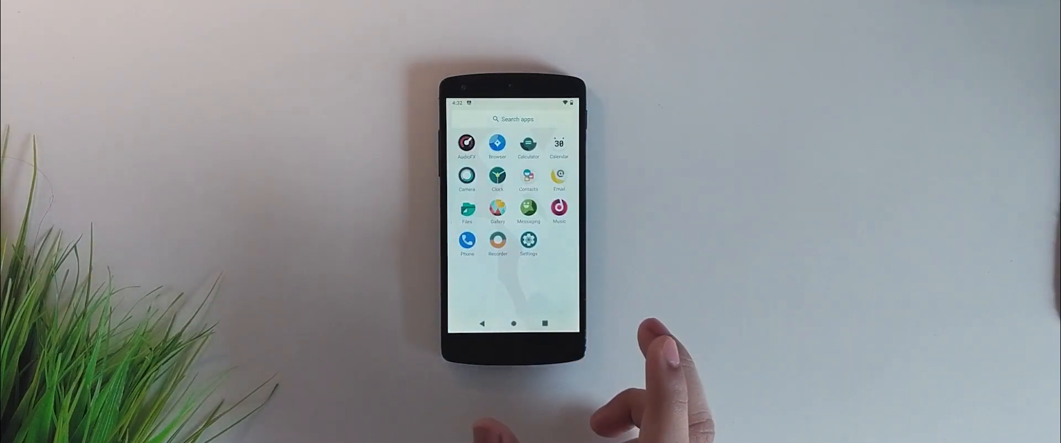
mouse_move(650, 379)
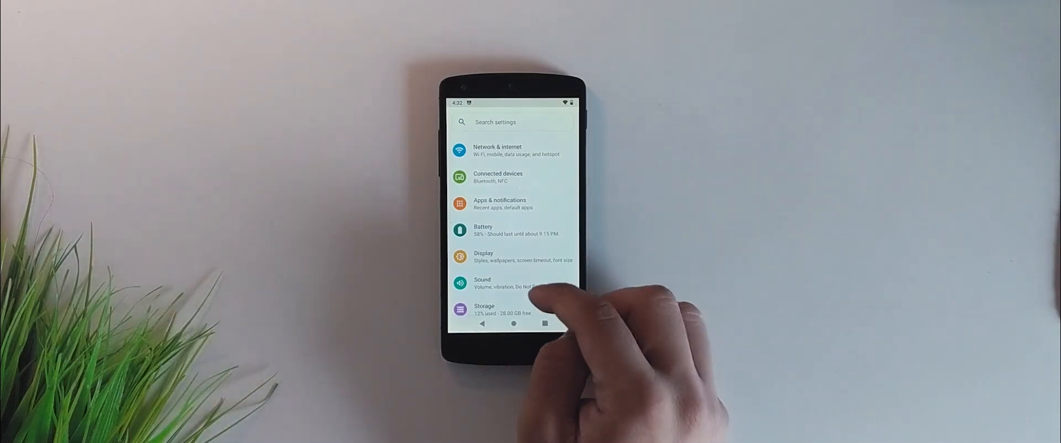
View the System page's version details (Android 10, LineageOS 17.1) and return to the home screen.
scroll(down, 3)
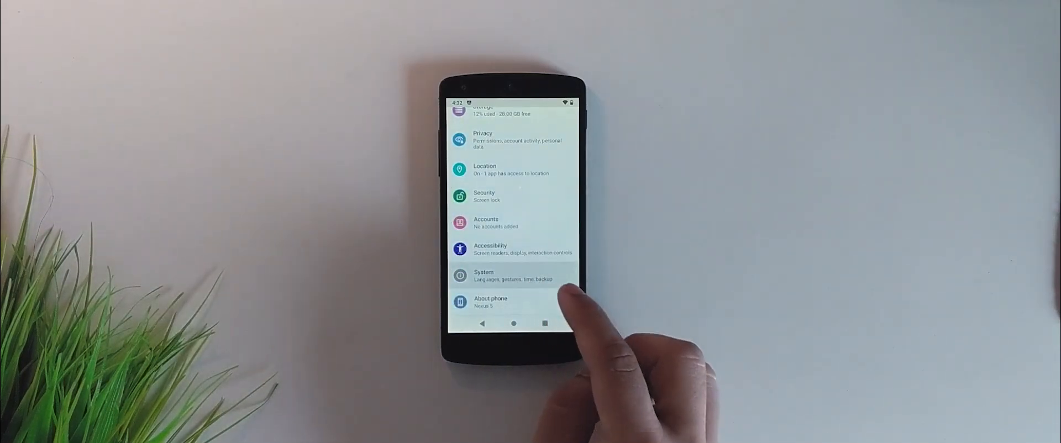
click(483, 275)
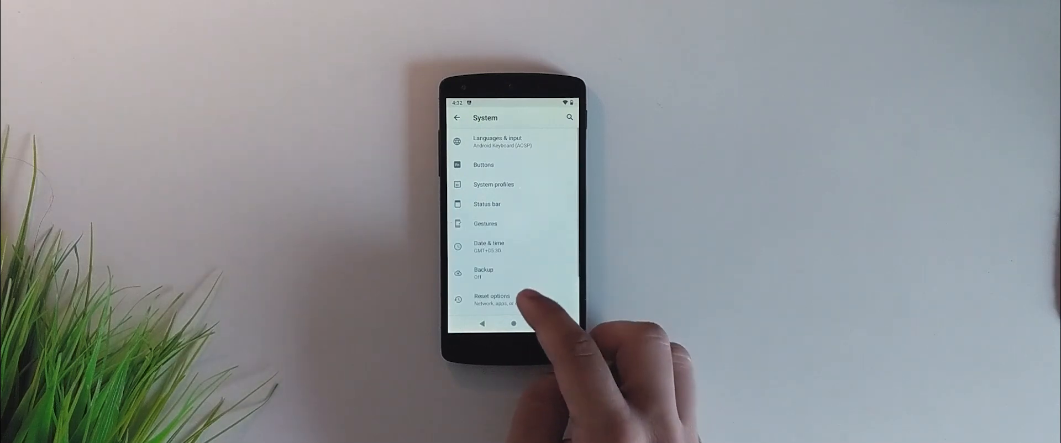
scroll(down, 3)
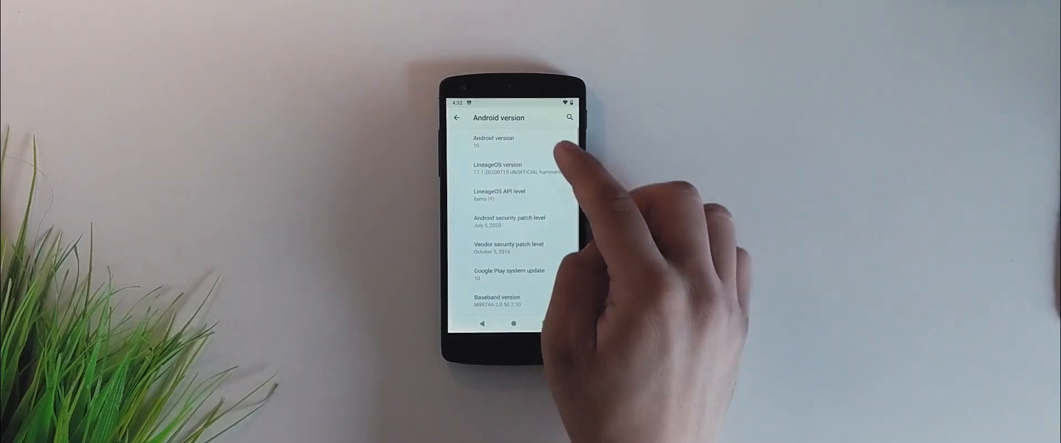
click(494, 143)
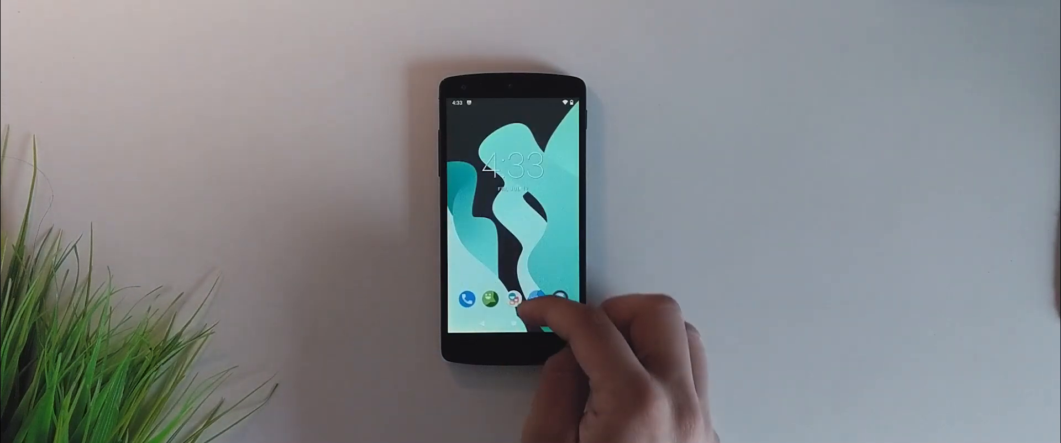
Browse Apps & notifications > Notifications options such as snoozing, suggested replies, dots and light.
click(516, 299)
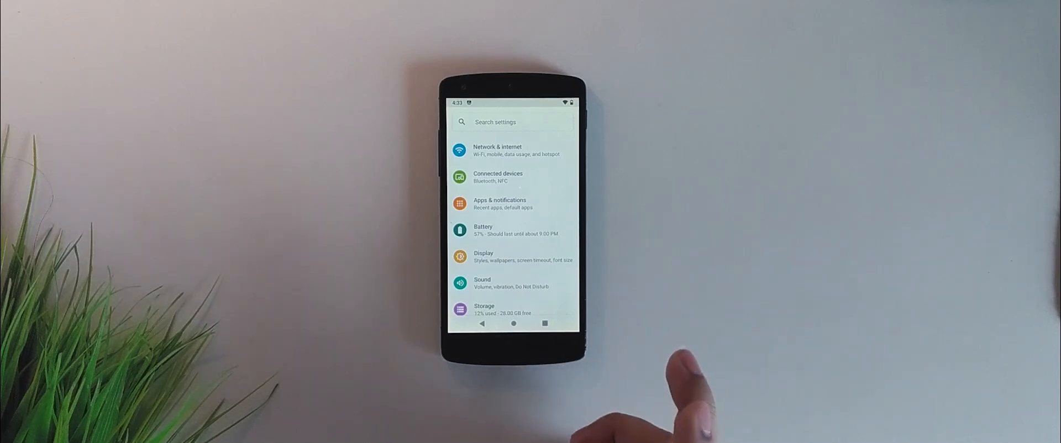
mouse_move(698, 379)
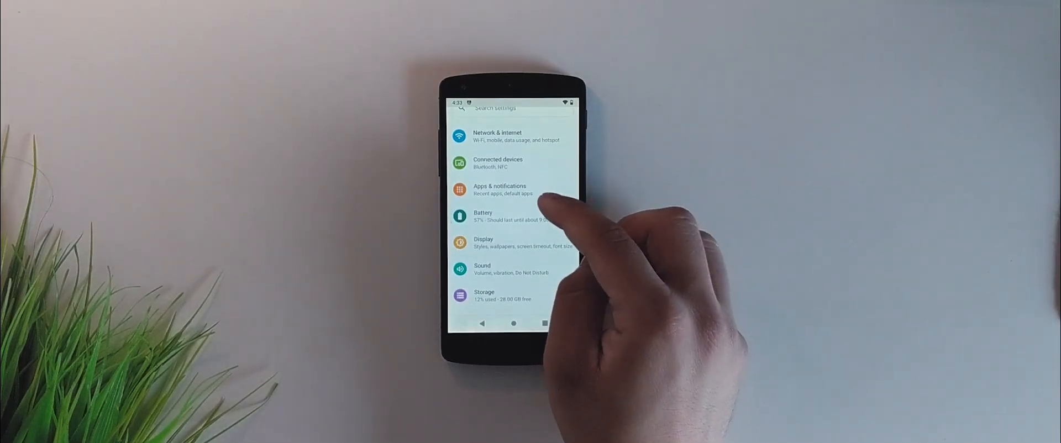
click(499, 190)
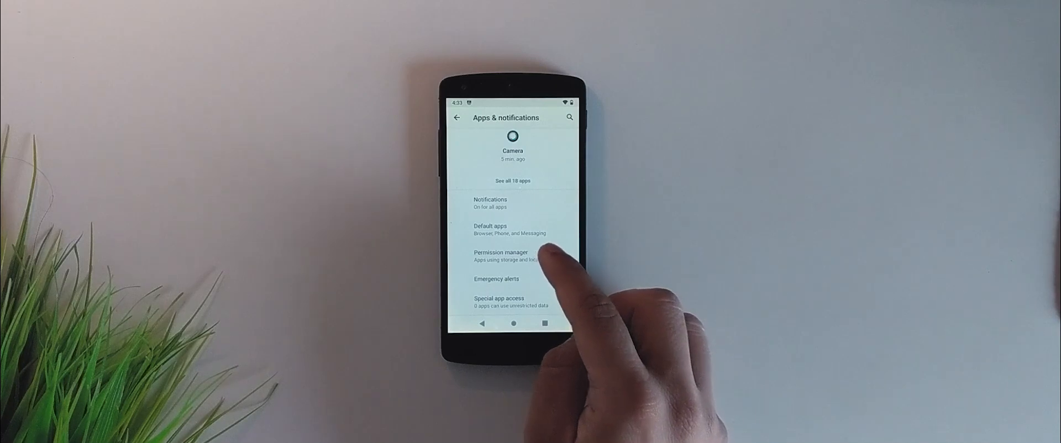
click(490, 204)
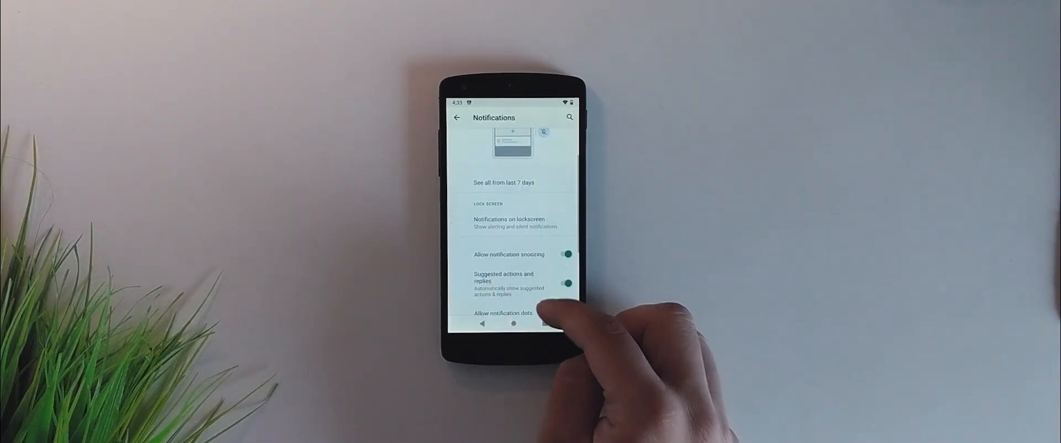
scroll(down, 3)
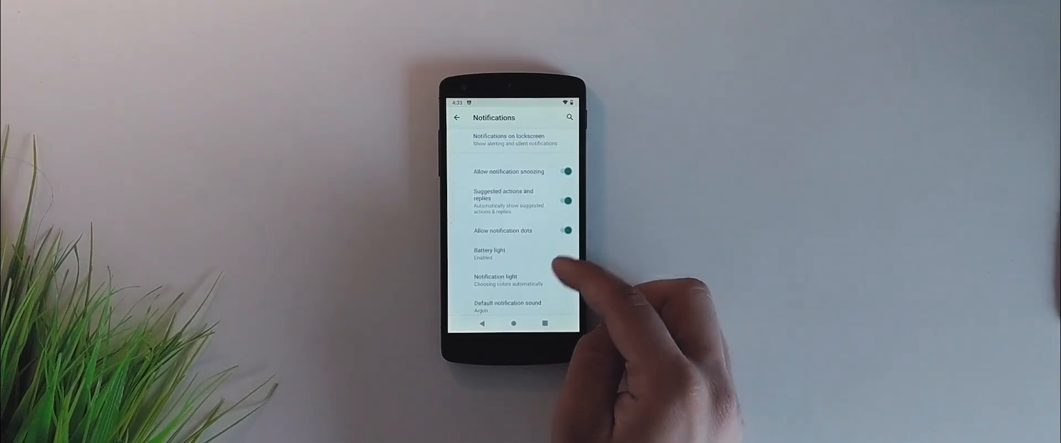
scroll(down, 3)
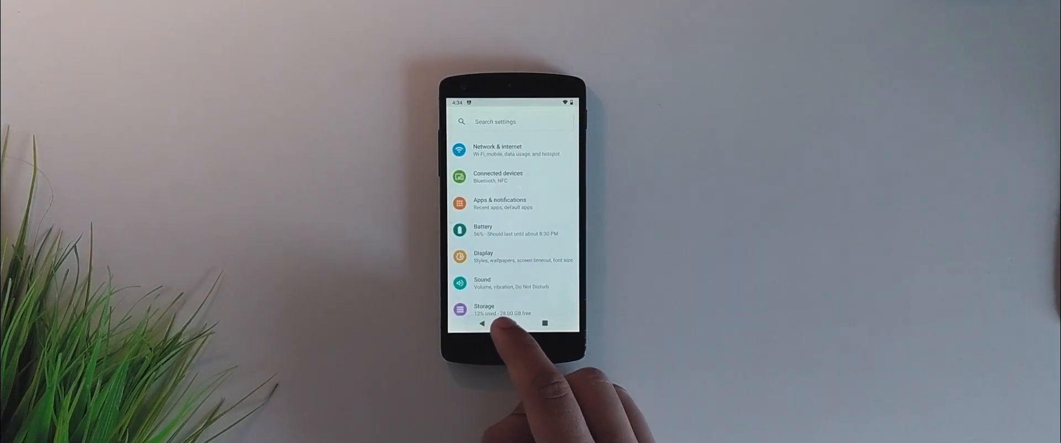
In Battery saver and performance, slide the performance profile from Performance down to Balanced.
click(511, 229)
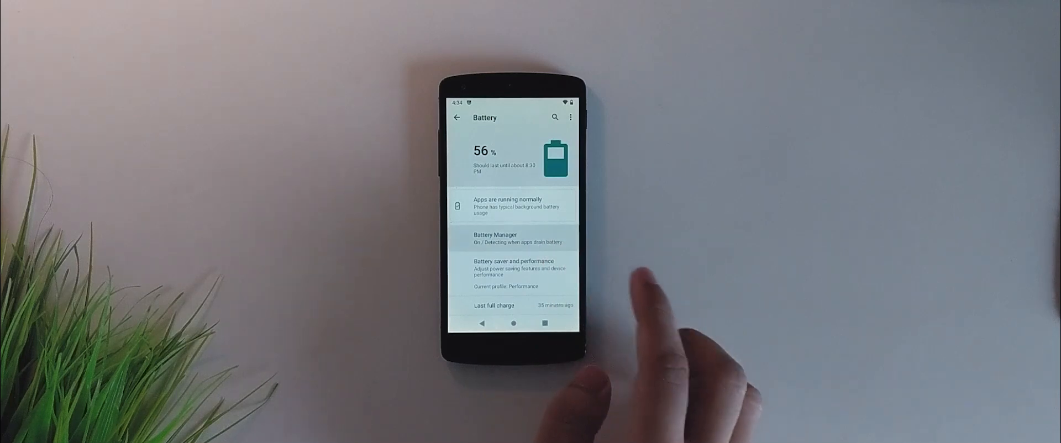
click(519, 237)
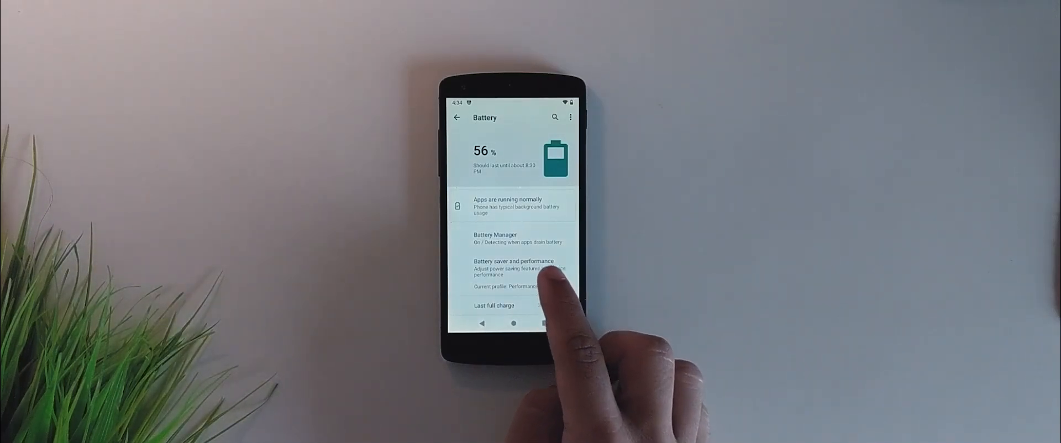
click(513, 267)
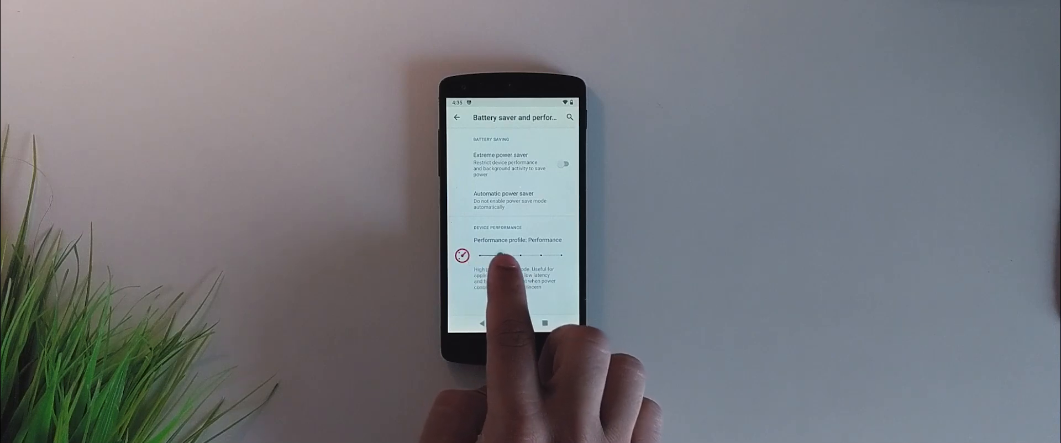
drag(498, 256, 541, 255)
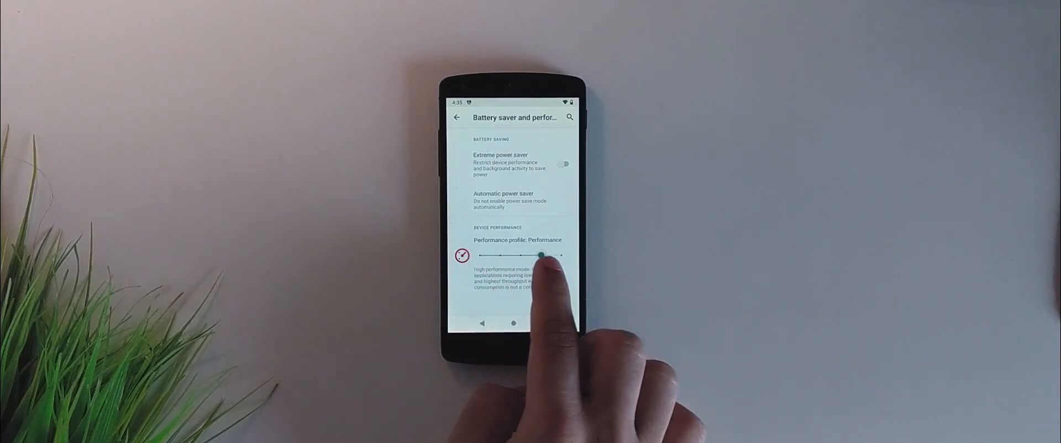
drag(541, 255, 562, 256)
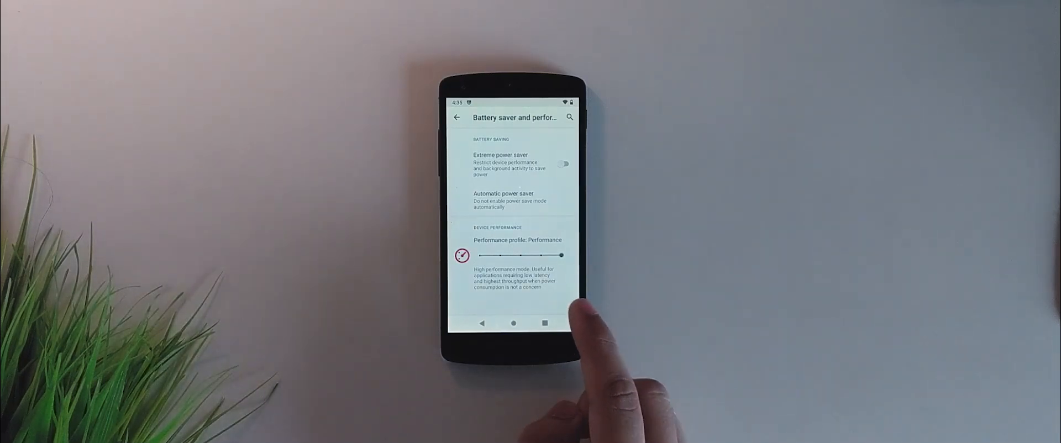
drag(562, 255, 521, 255)
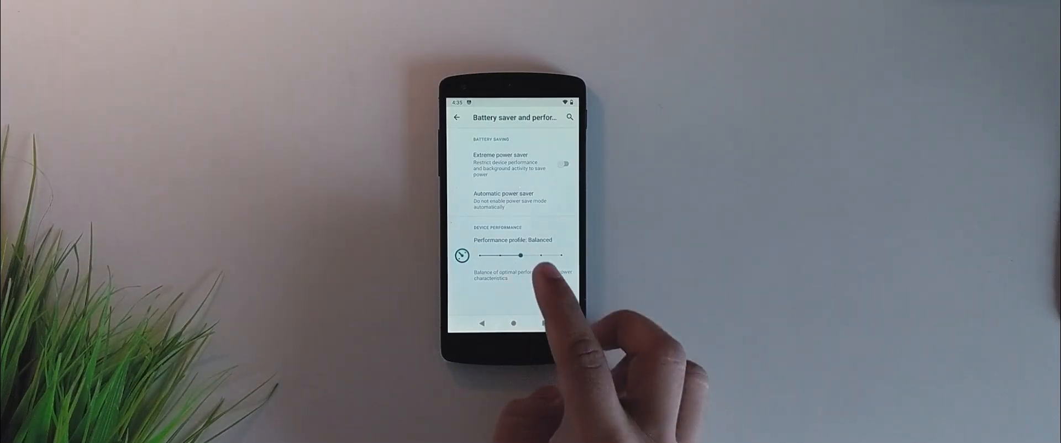
drag(520, 256, 561, 255)
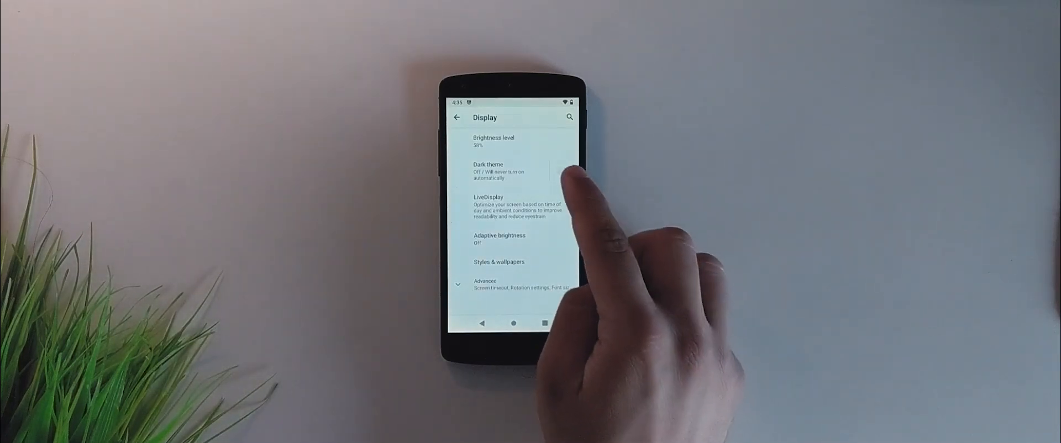
click(566, 170)
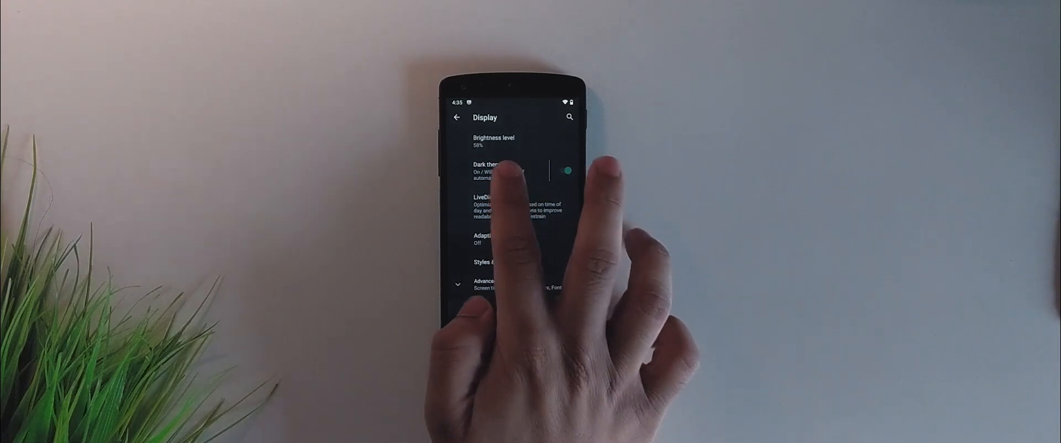
click(488, 168)
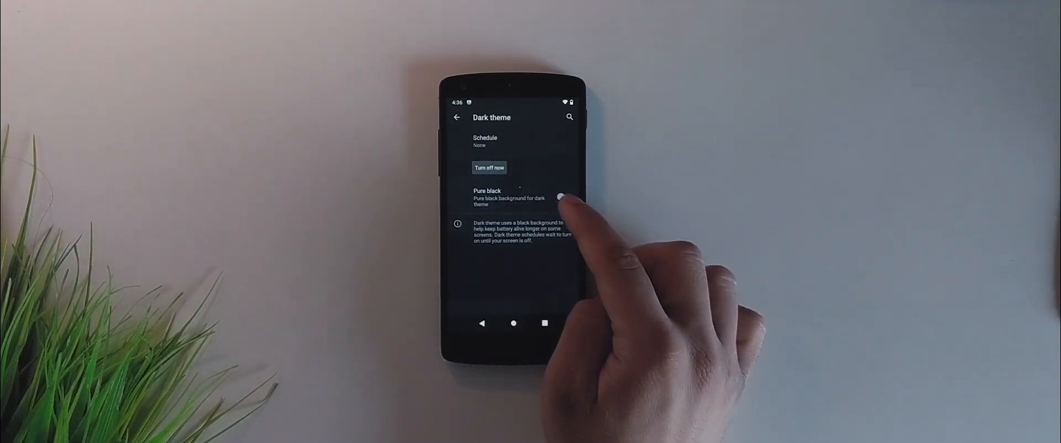
click(566, 197)
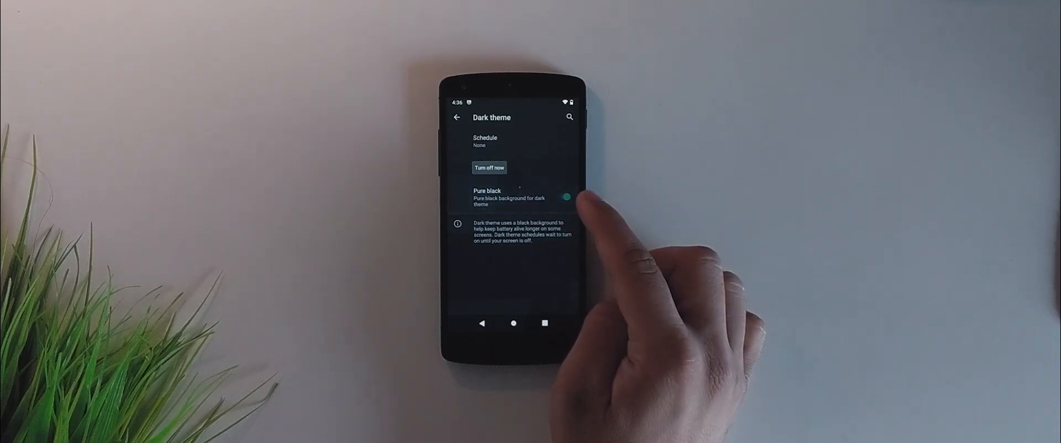
click(563, 197)
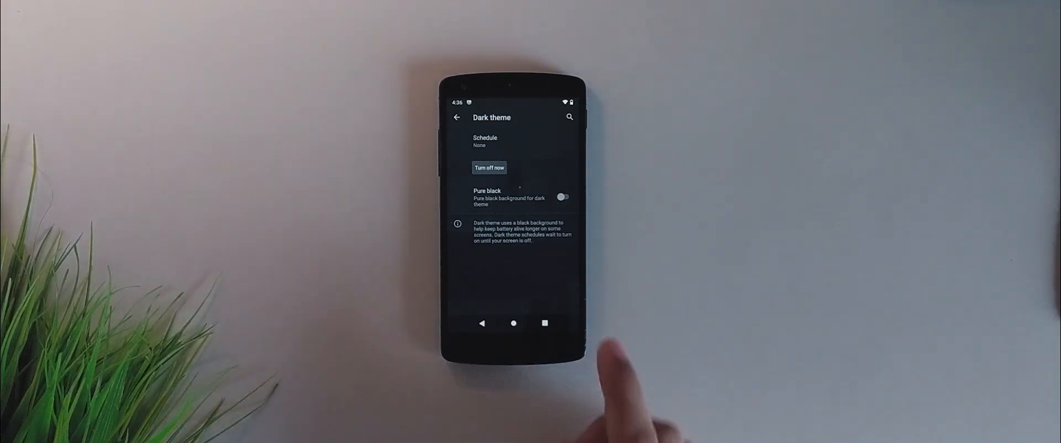
click(563, 197)
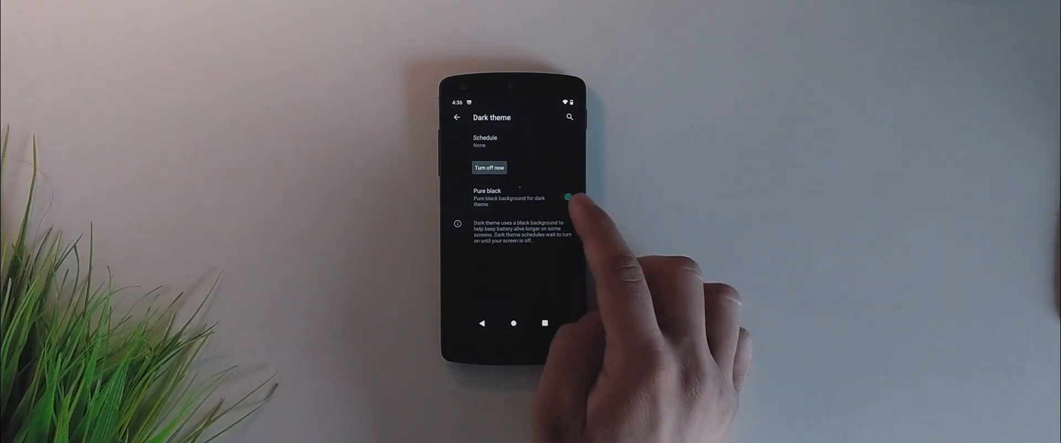
click(564, 196)
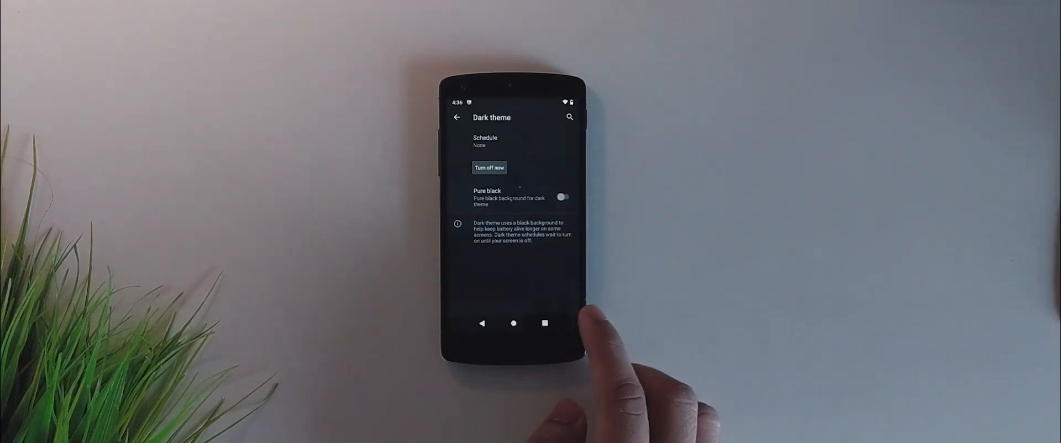
click(456, 117)
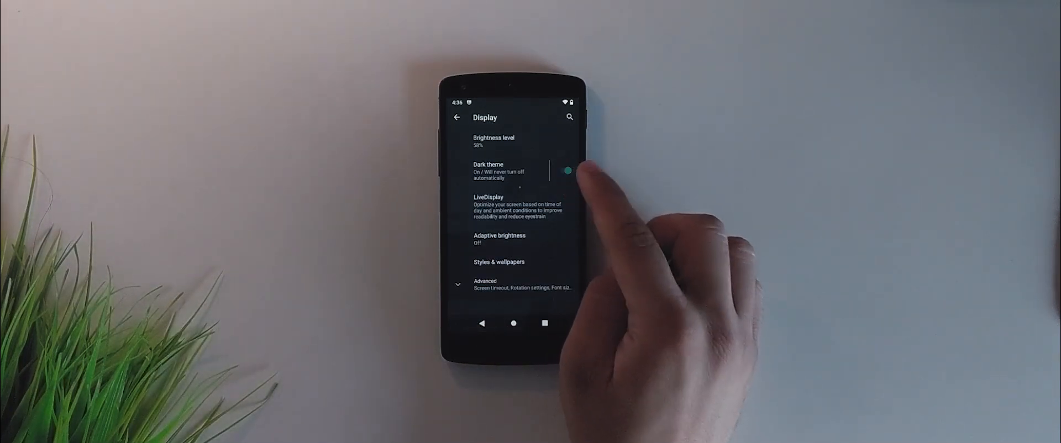
click(566, 170)
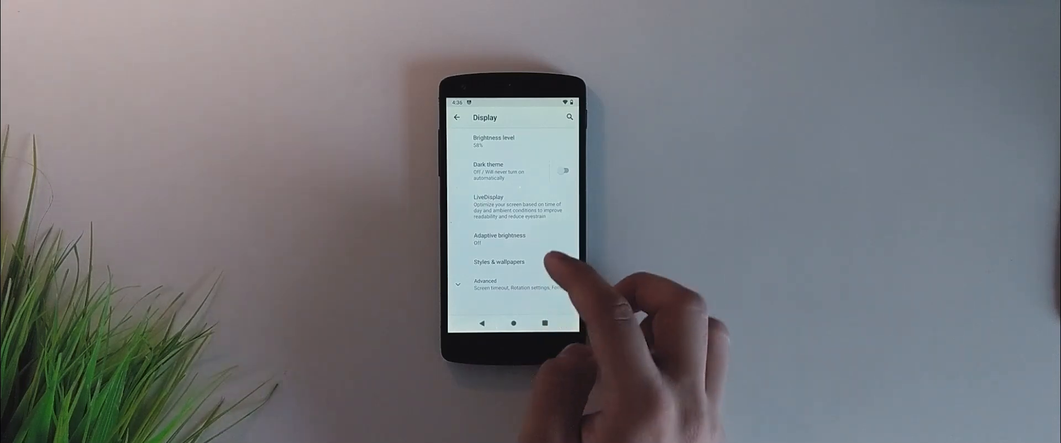
Check LiveDisplay's display mode options, then go to Styles & wallpapers.
click(518, 207)
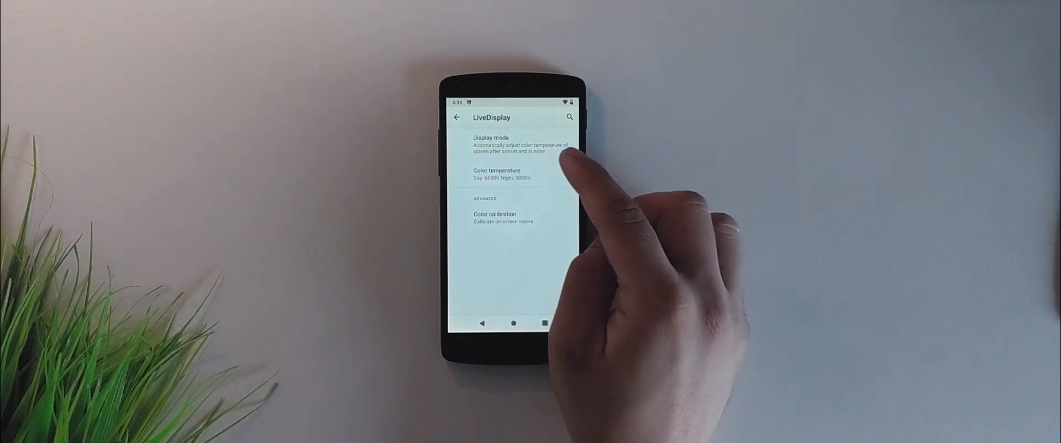
click(491, 144)
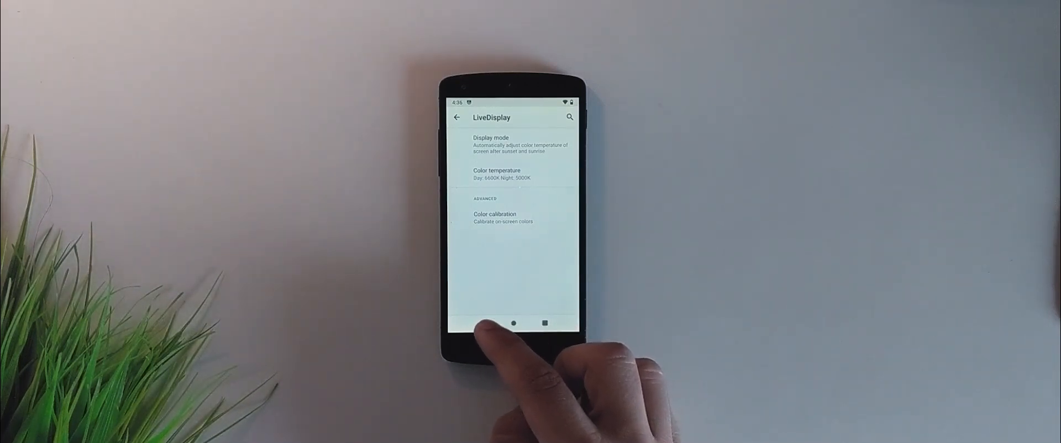
click(457, 118)
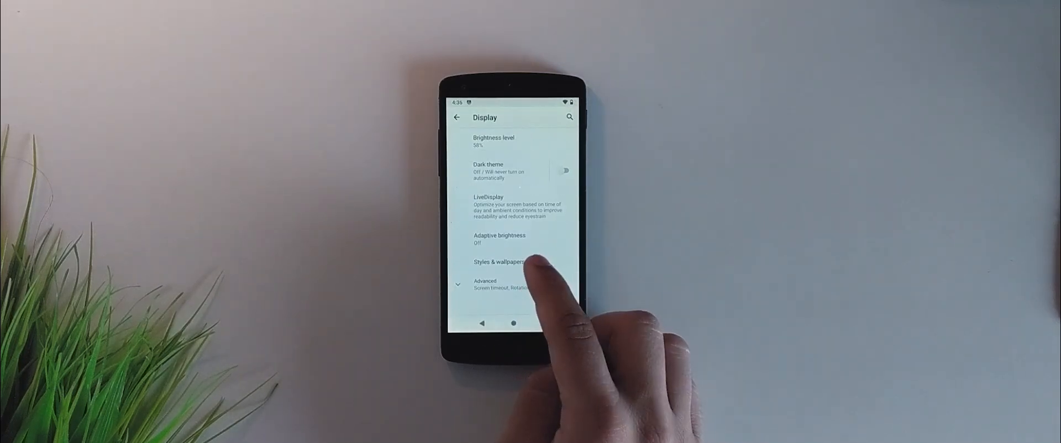
click(500, 262)
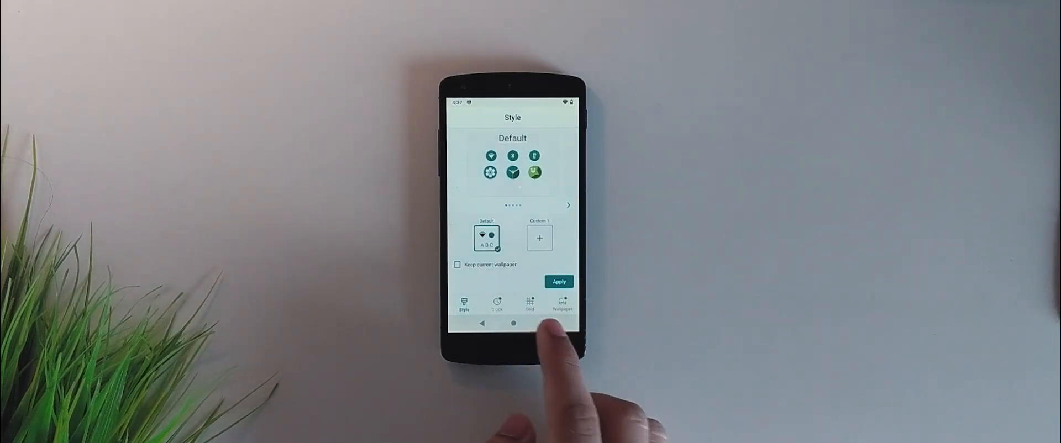
Preview the Bubble, Analog and Default lock screen clock faces.
click(496, 304)
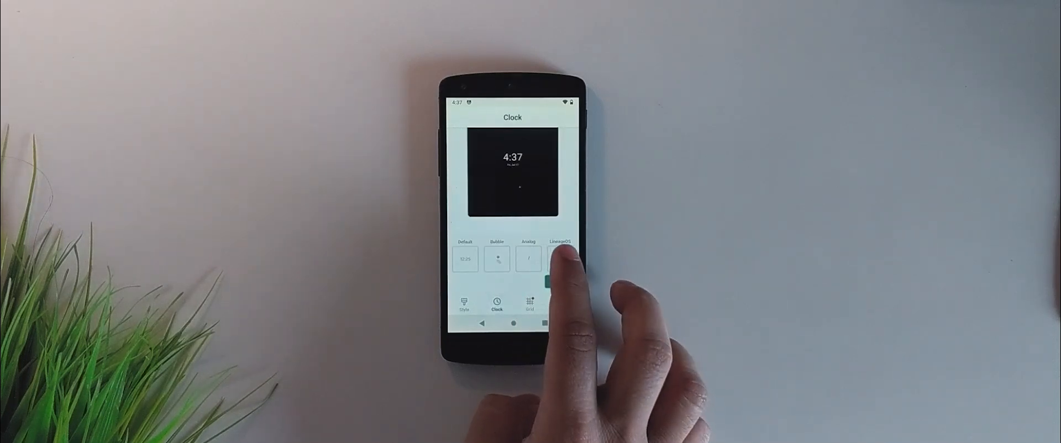
click(496, 259)
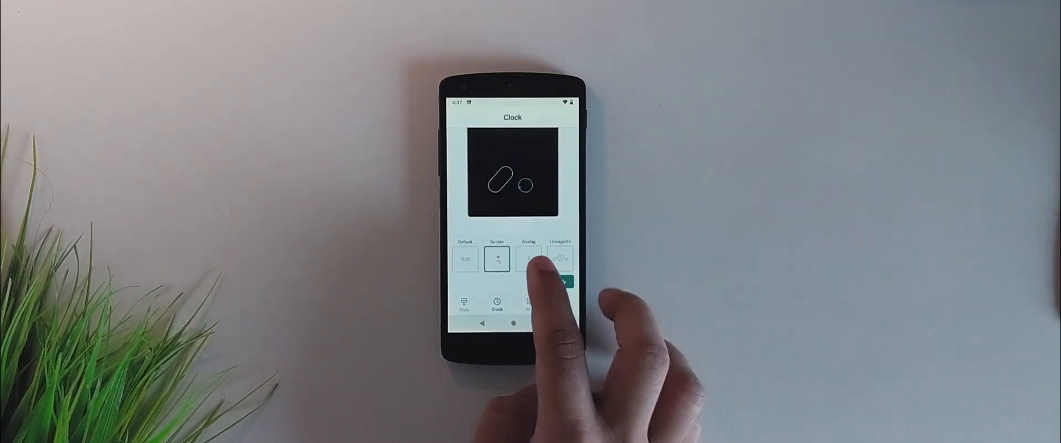
click(528, 259)
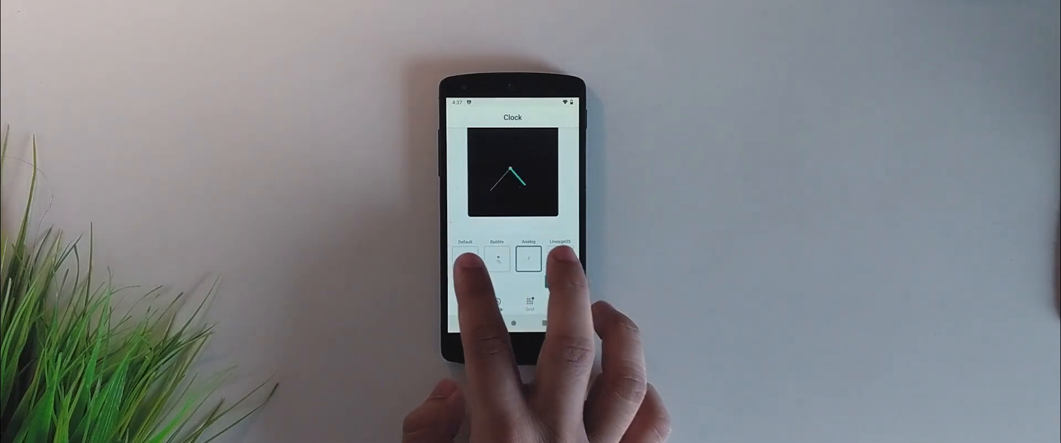
click(465, 258)
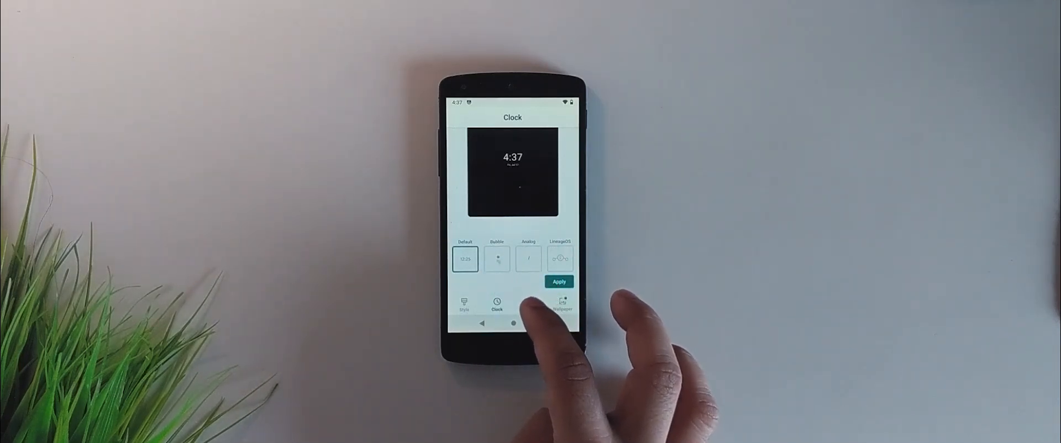
click(528, 258)
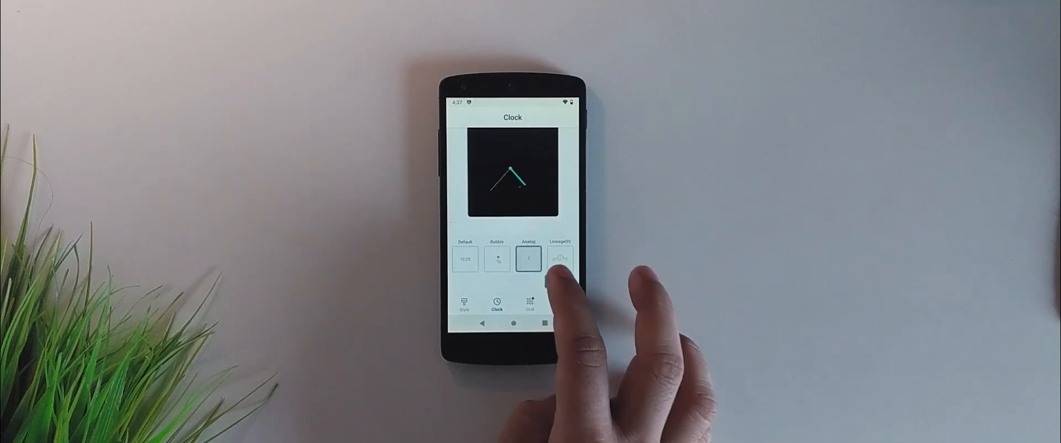
Look over the home grid sizes and wallpaper categories, then return to Display settings.
click(529, 303)
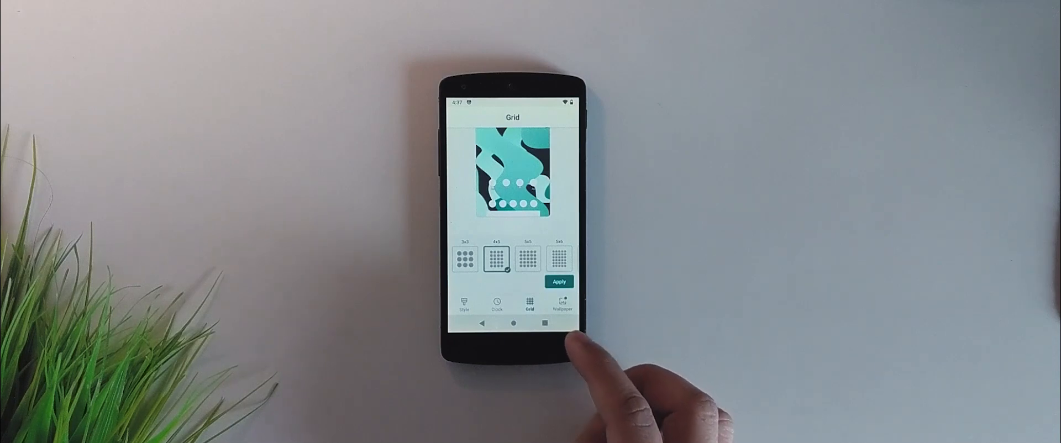
click(561, 304)
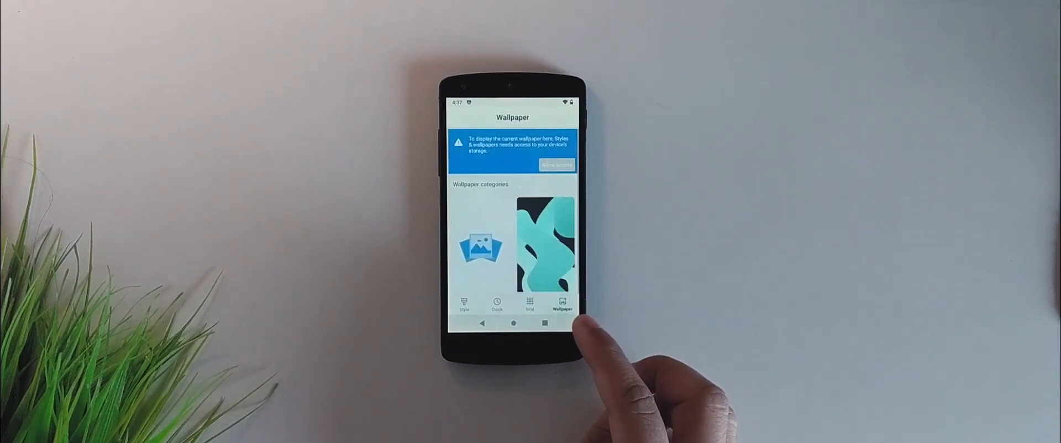
click(481, 245)
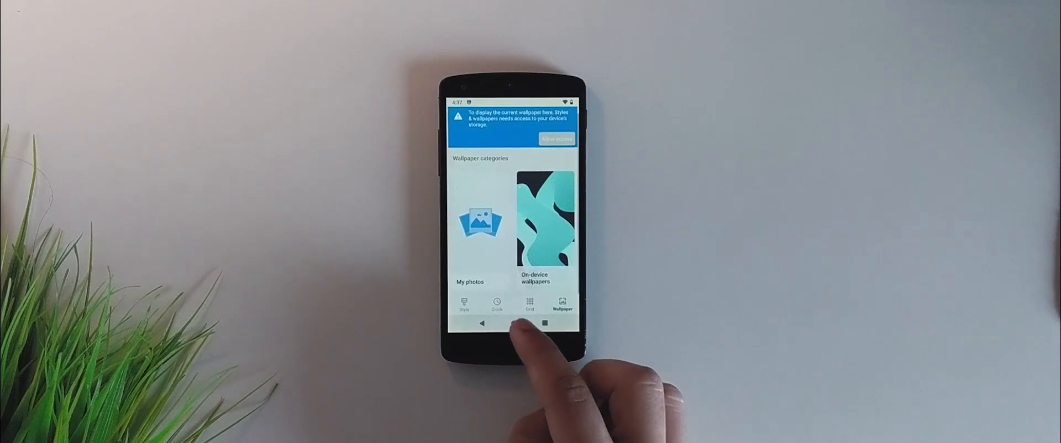
click(496, 304)
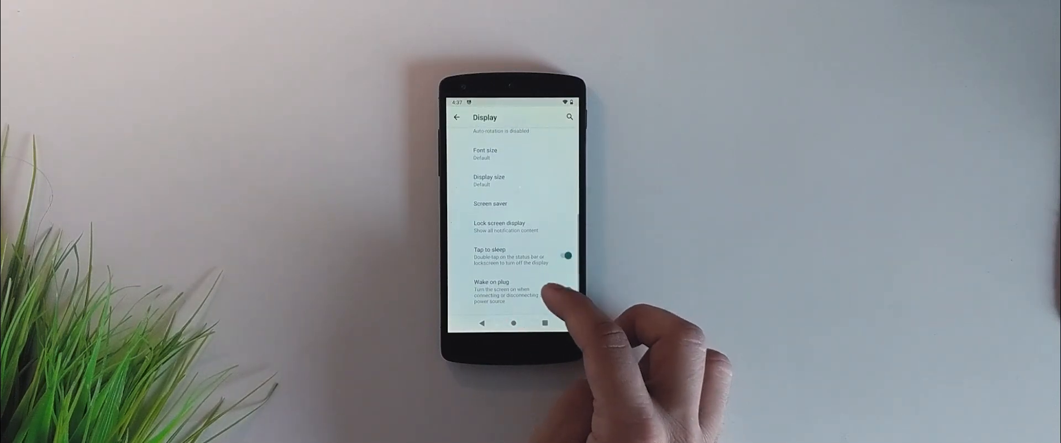
click(567, 290)
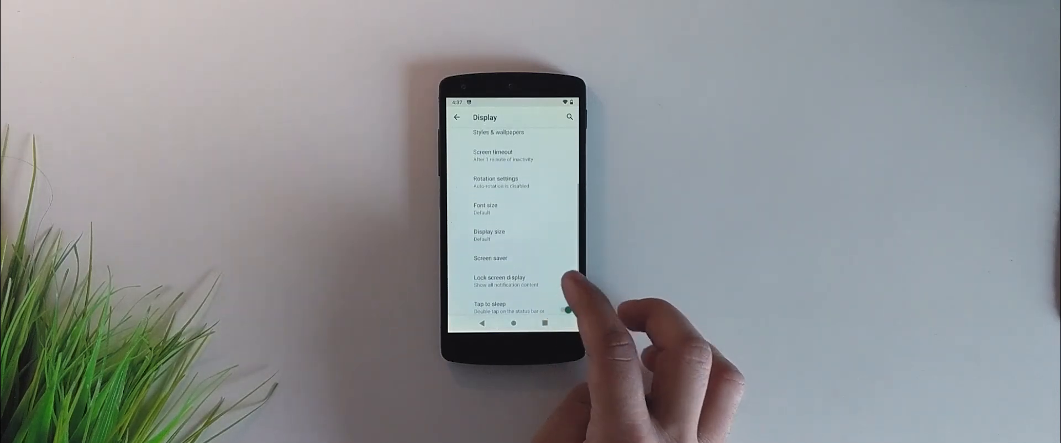
scroll(down, 3)
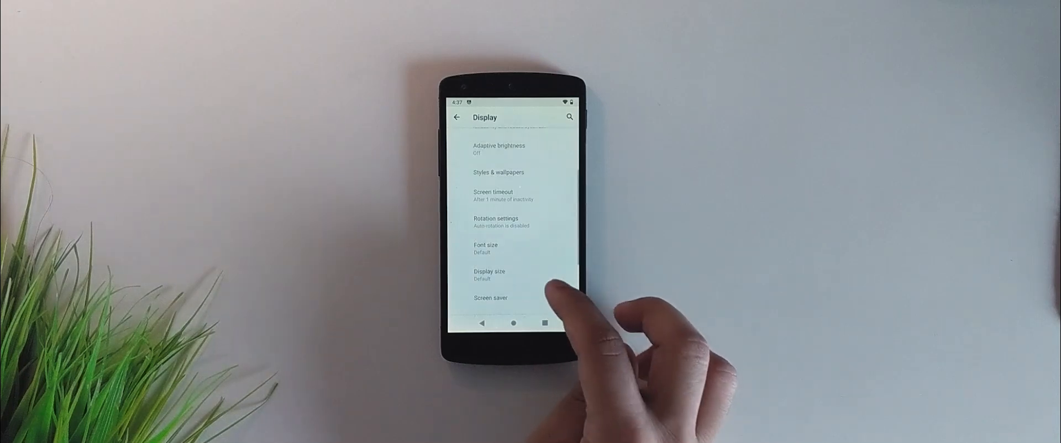
click(497, 222)
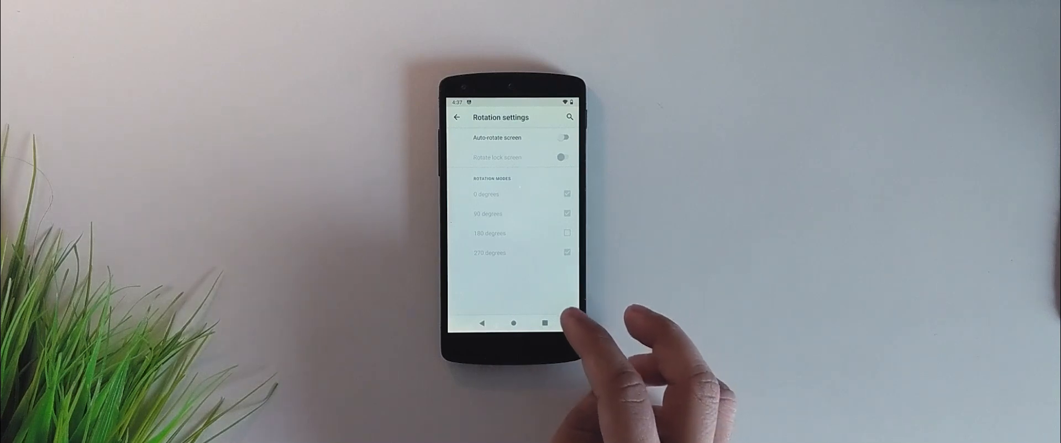
click(457, 117)
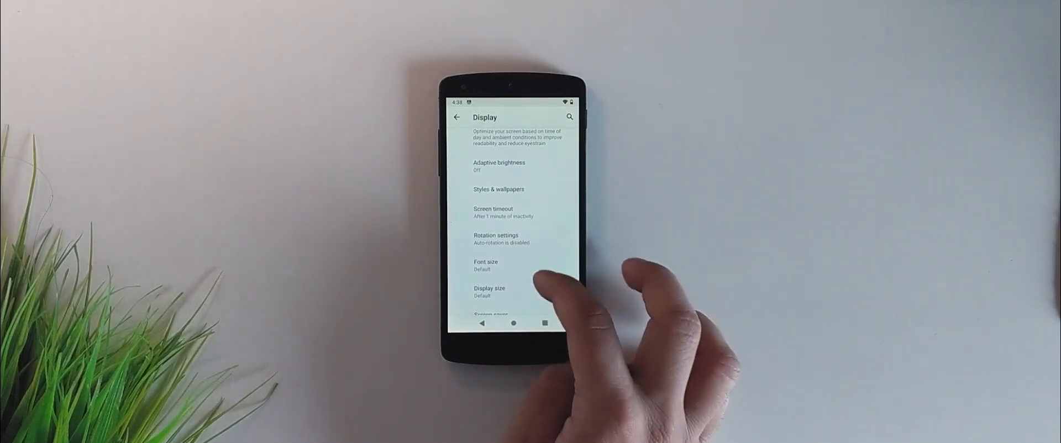
scroll(down, 3)
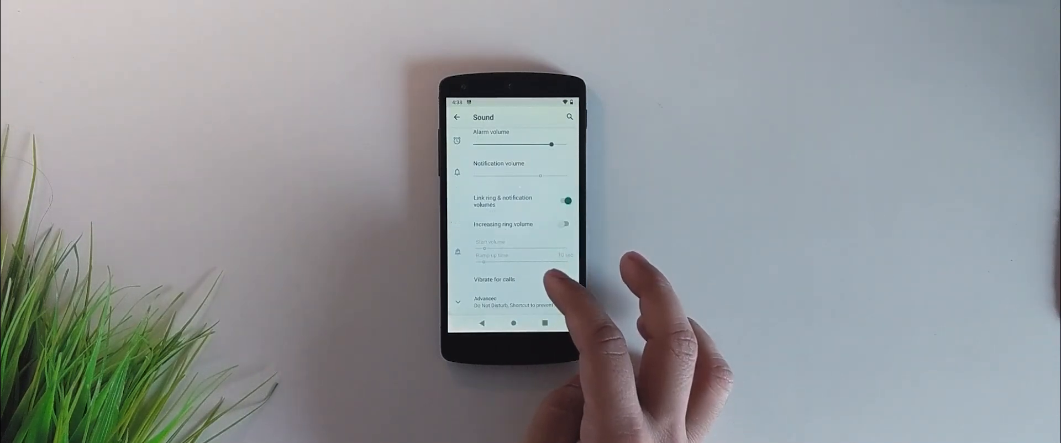
View the Security page (screen lock set to swipe) and return to the bottom of the settings list.
scroll(down, 3)
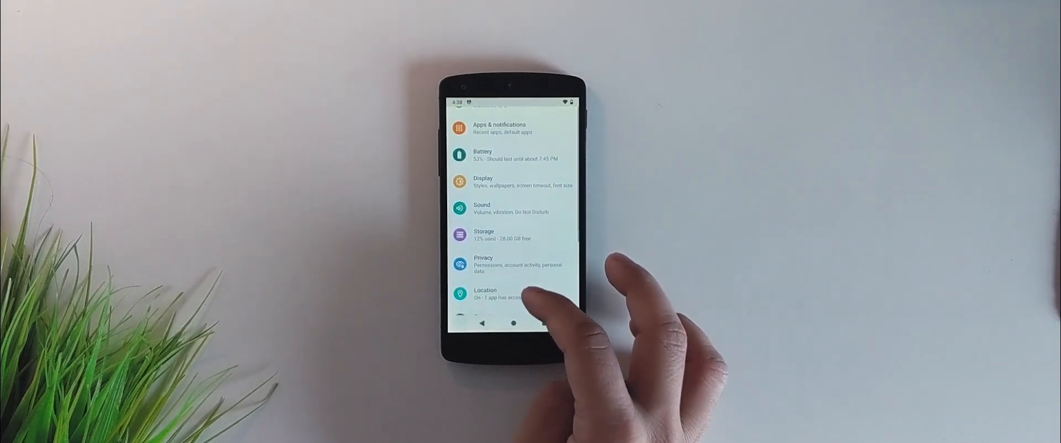
scroll(down, 3)
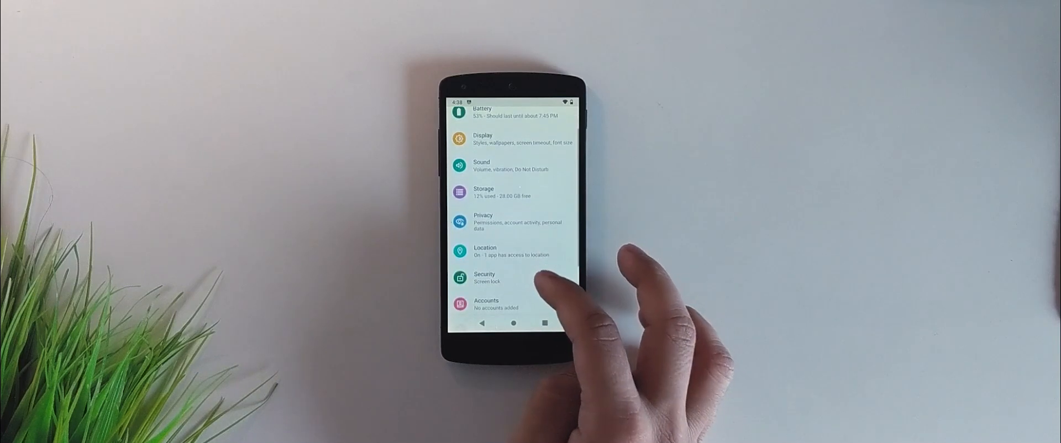
scroll(down, 3)
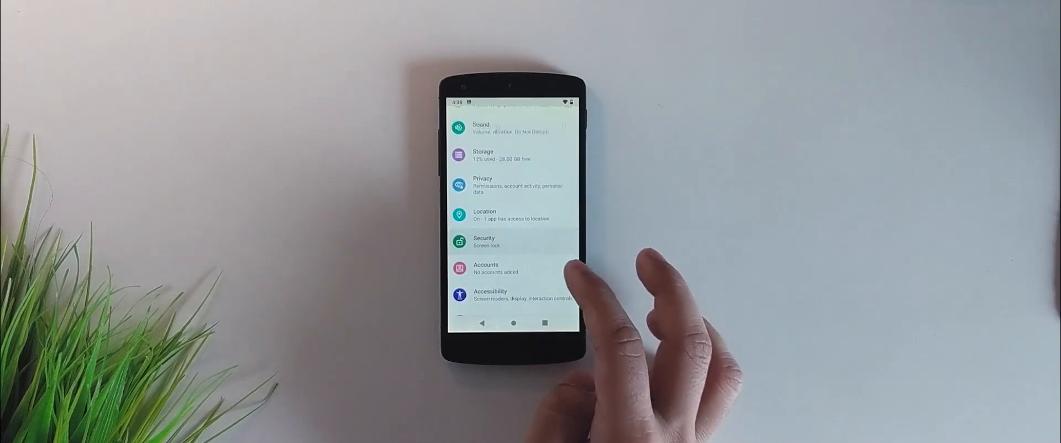
click(510, 242)
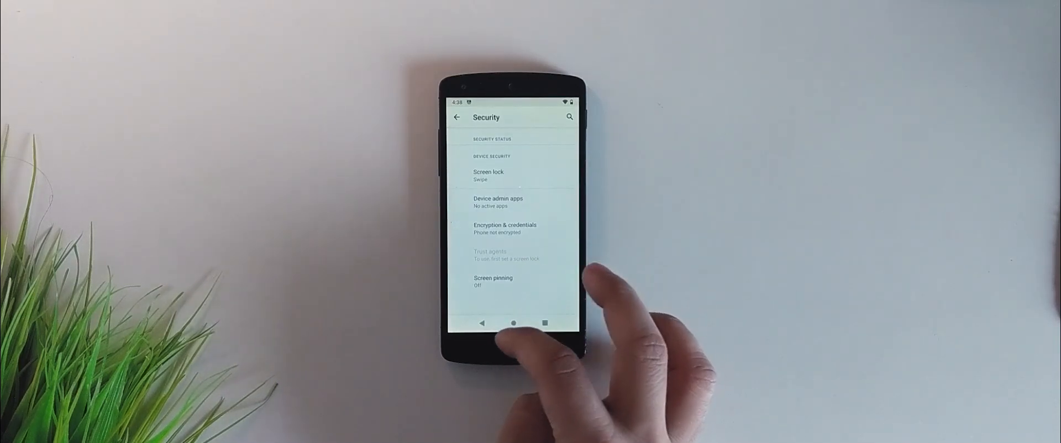
click(456, 117)
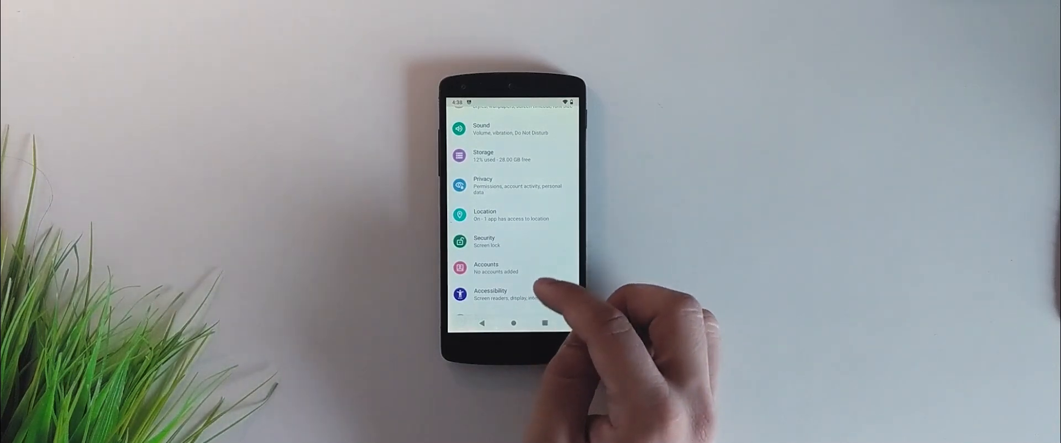
scroll(down, 3)
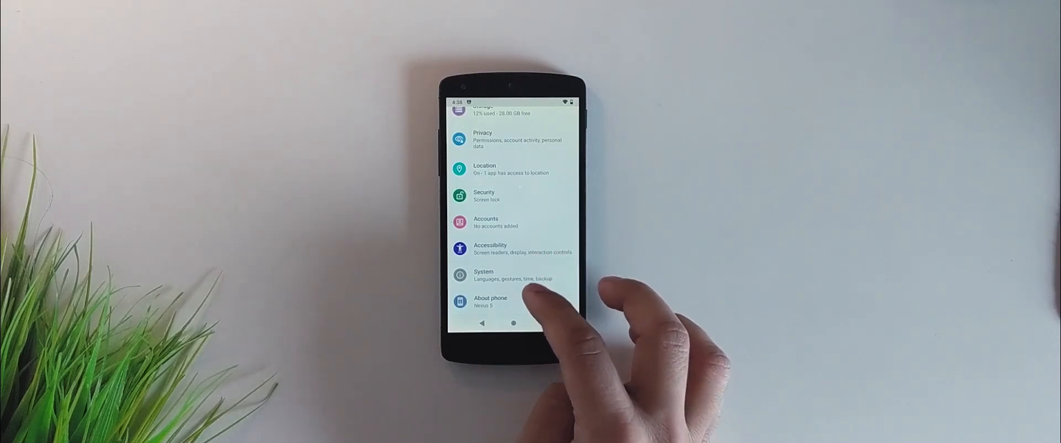
Browse System > Buttons, including navigation bar and power button options.
click(513, 276)
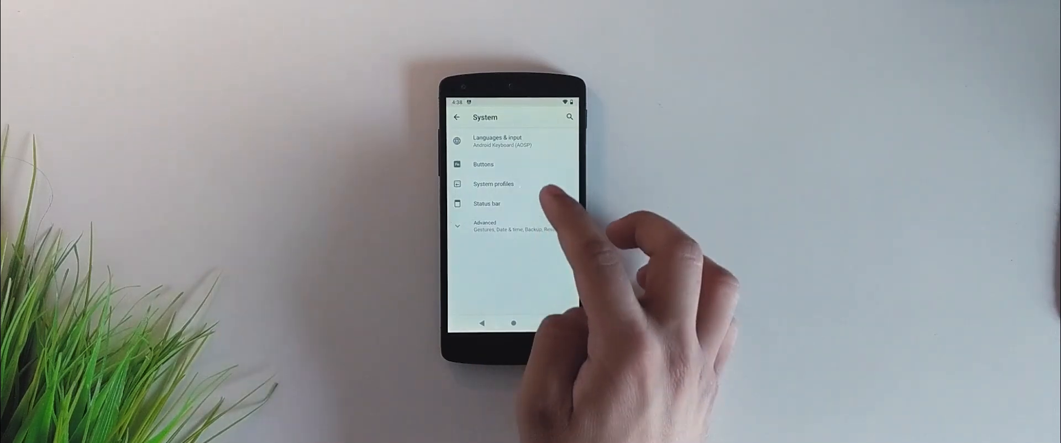
click(483, 164)
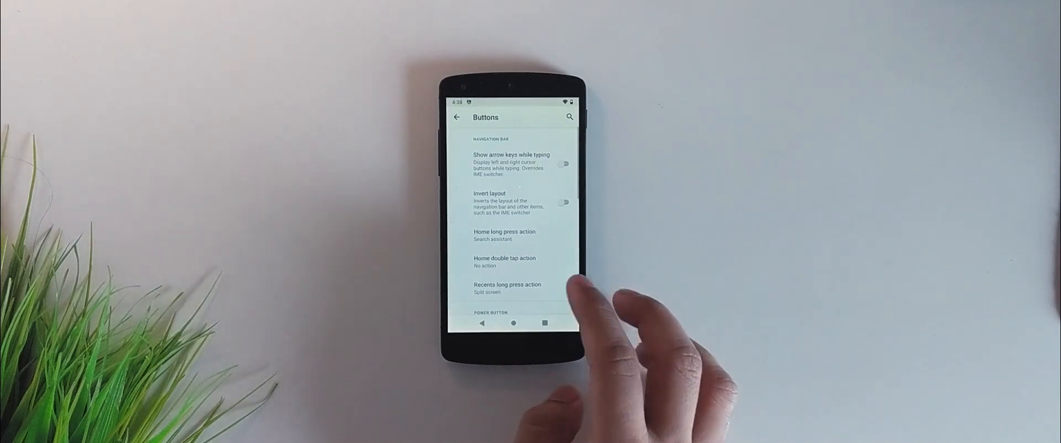
scroll(down, 3)
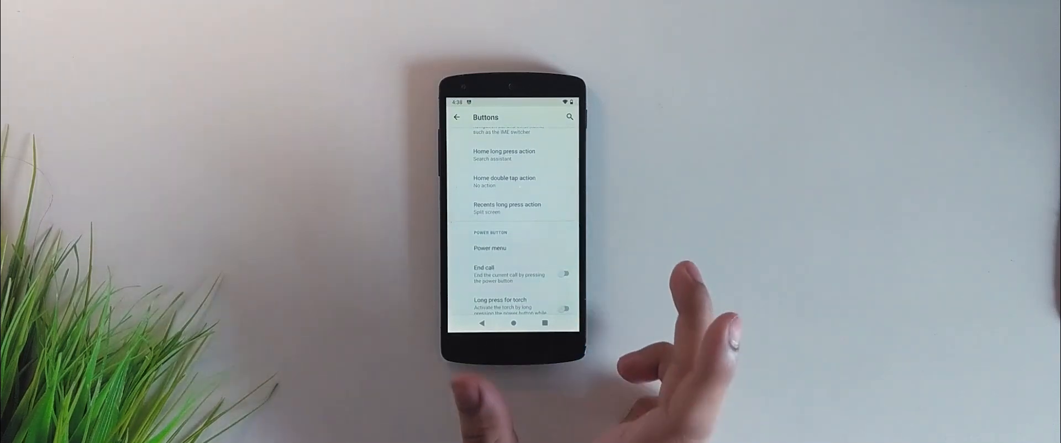
mouse_move(663, 319)
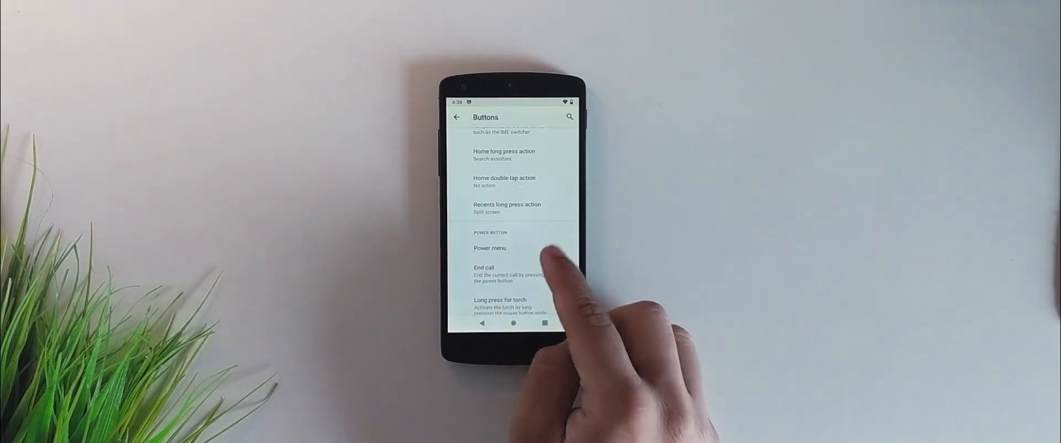
scroll(down, 3)
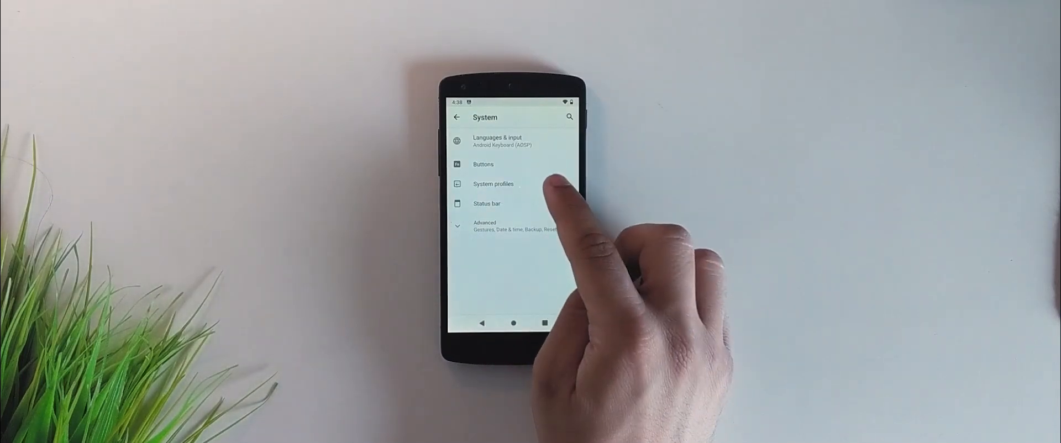
Check System profiles with Default active, then expand the Advanced System entries.
click(494, 183)
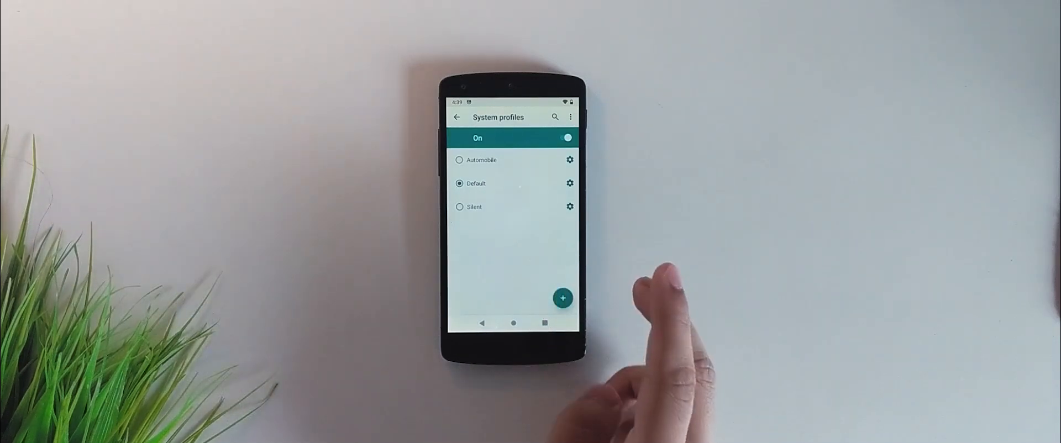
click(458, 118)
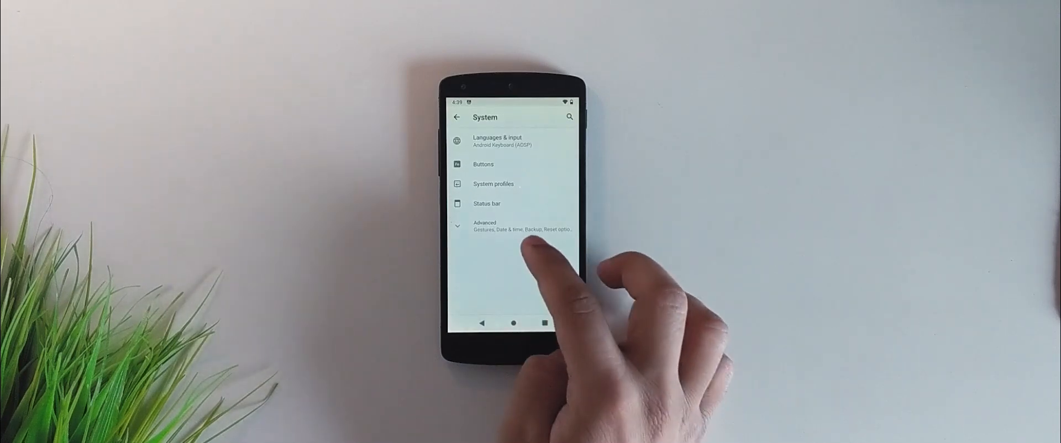
click(514, 225)
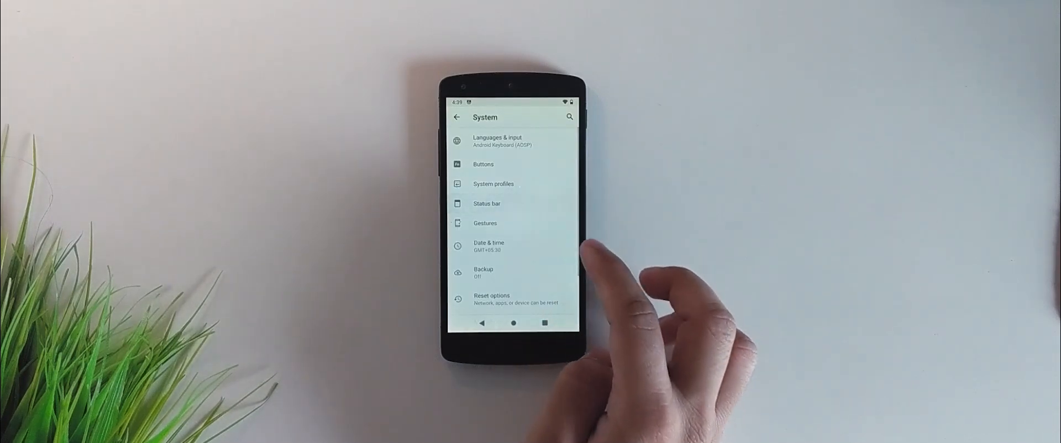
Browse the status bar icon options and toggle Show seconds on the clock on then off.
click(486, 203)
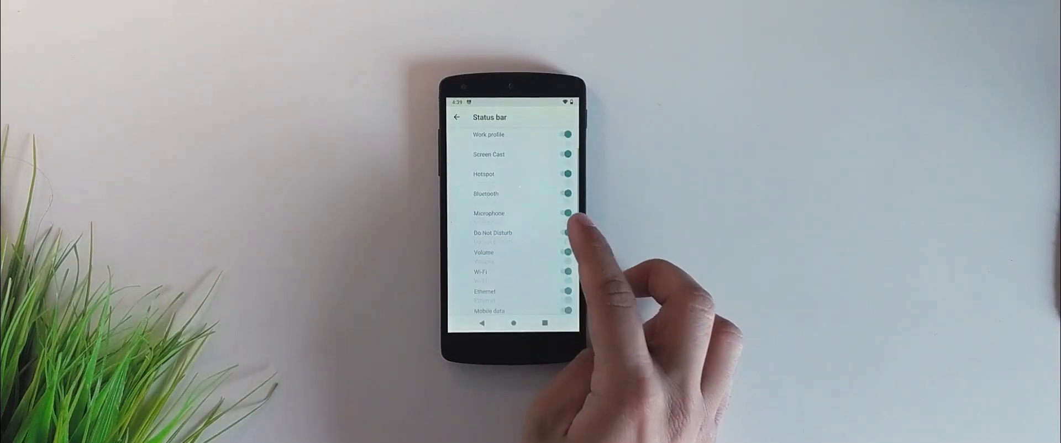
scroll(down, 3)
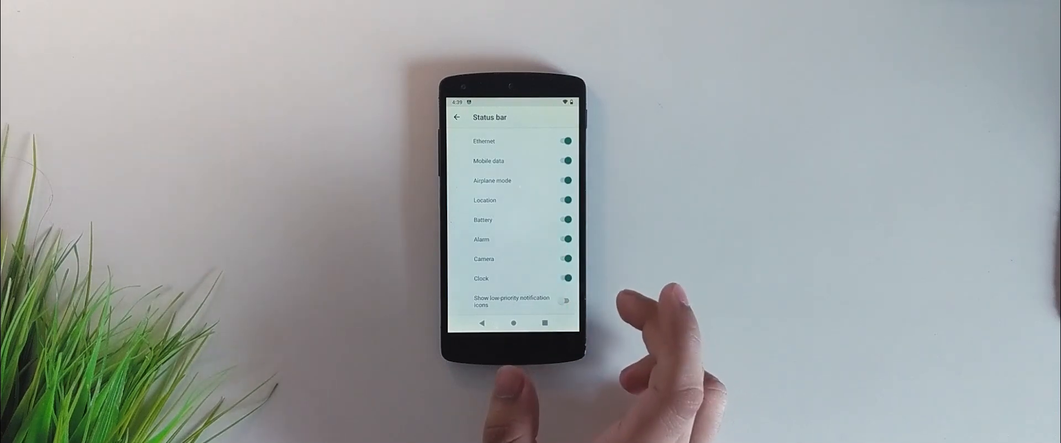
scroll(down, 3)
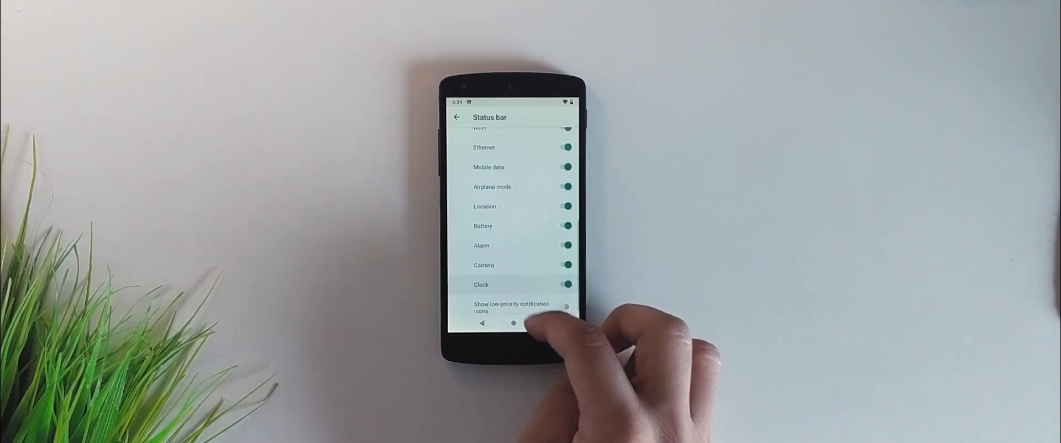
scroll(down, 3)
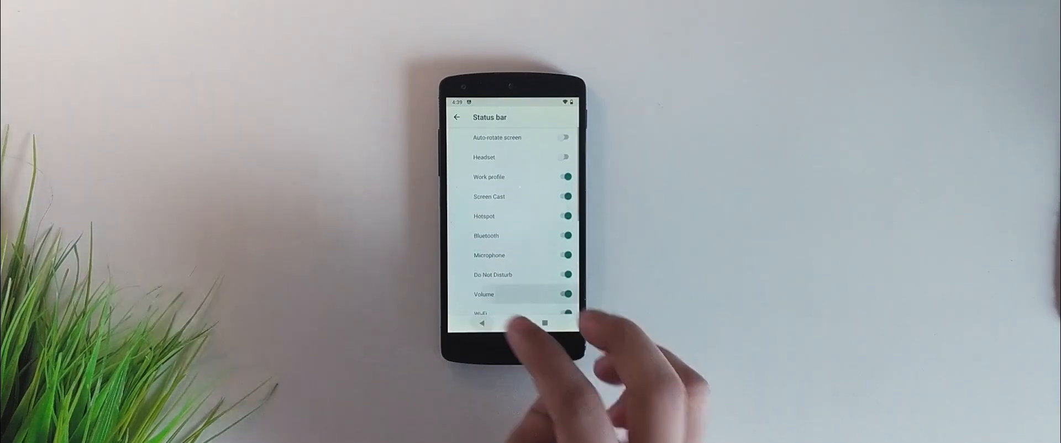
scroll(down, 3)
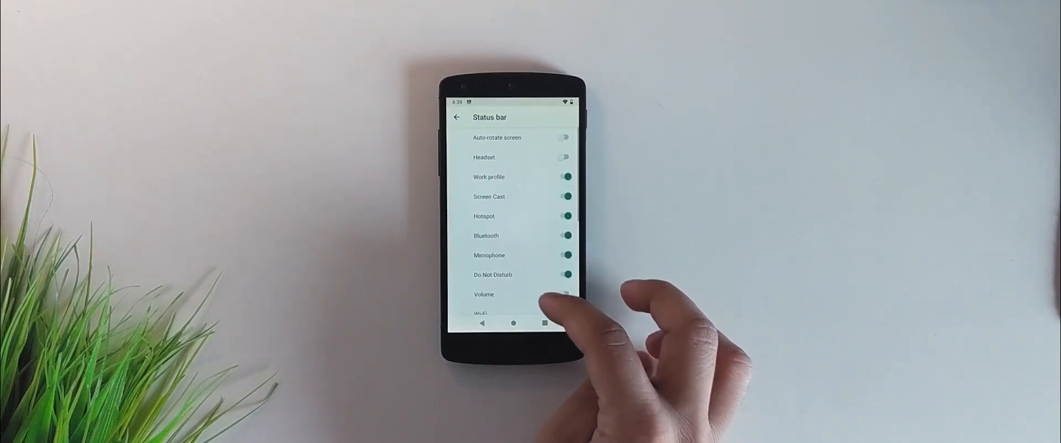
scroll(down, 3)
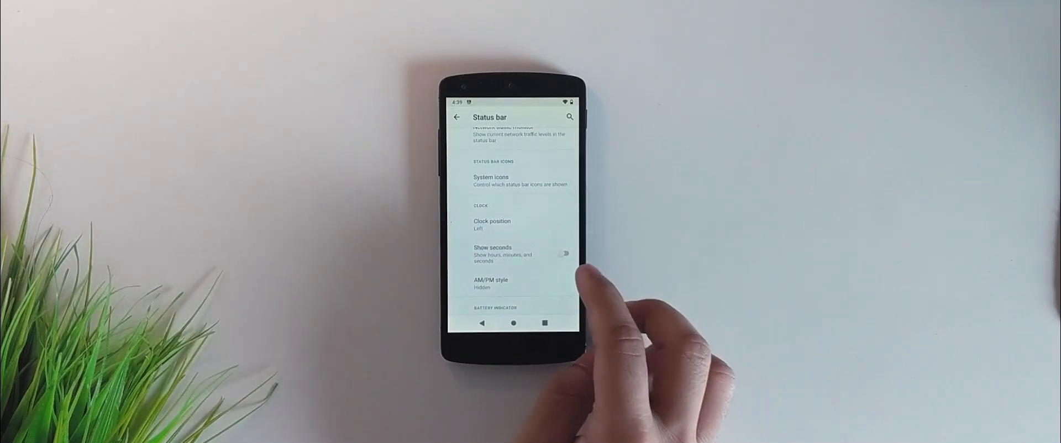
click(564, 254)
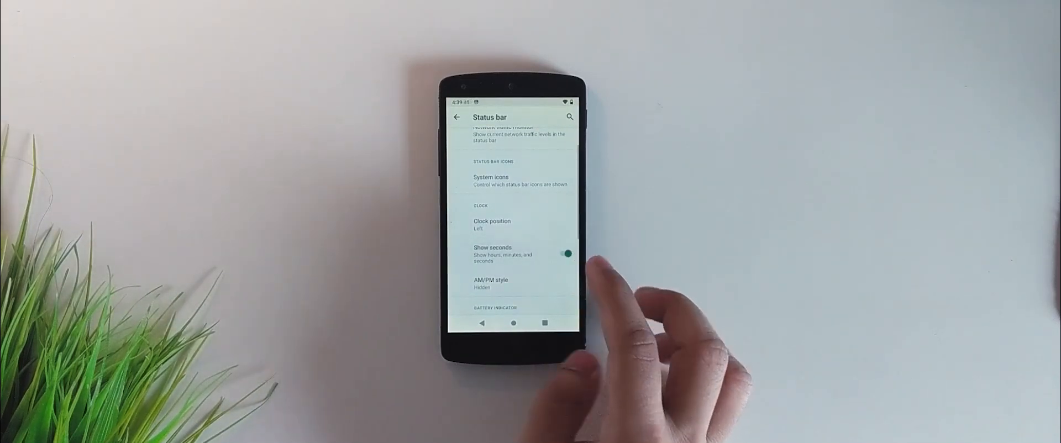
click(565, 254)
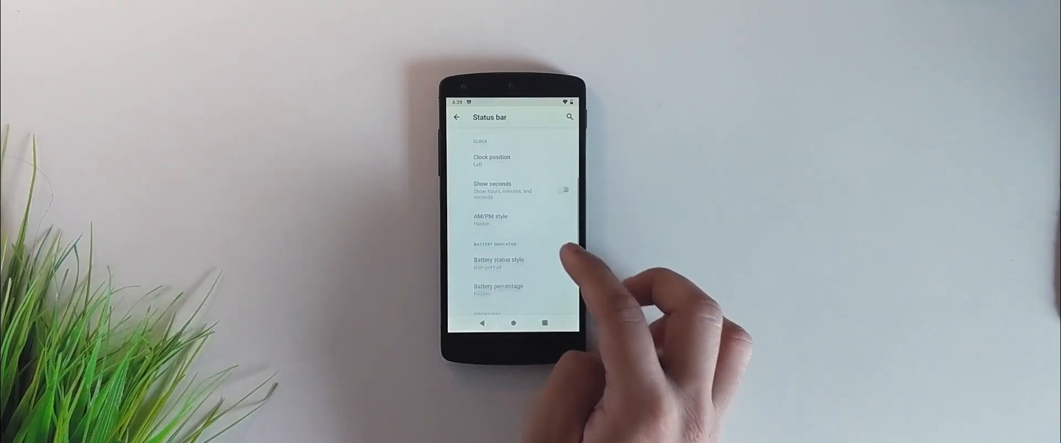
Cycle battery status style through Circle and Text back to Icon portrait, then leave Status bar.
click(498, 263)
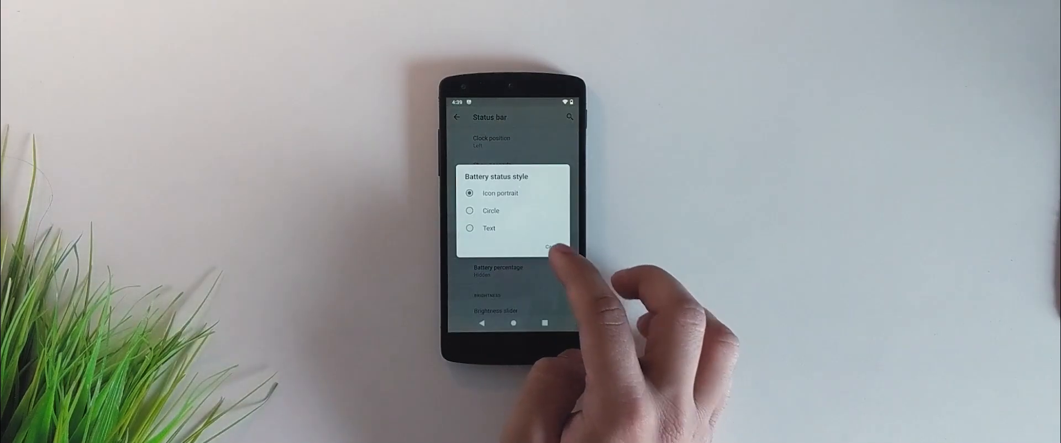
click(491, 210)
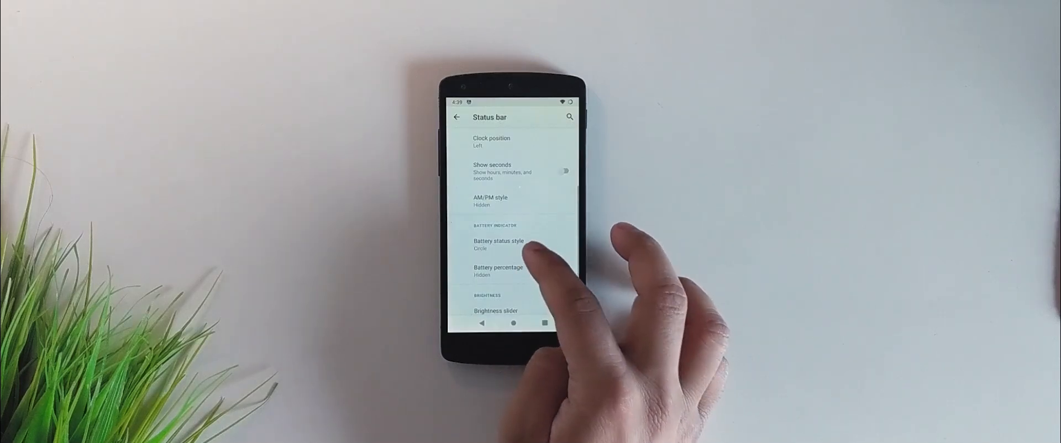
click(499, 244)
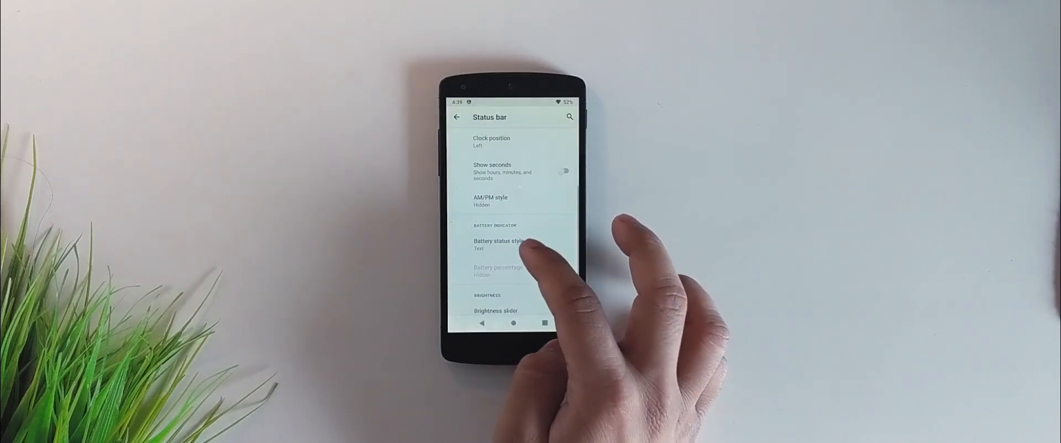
click(498, 243)
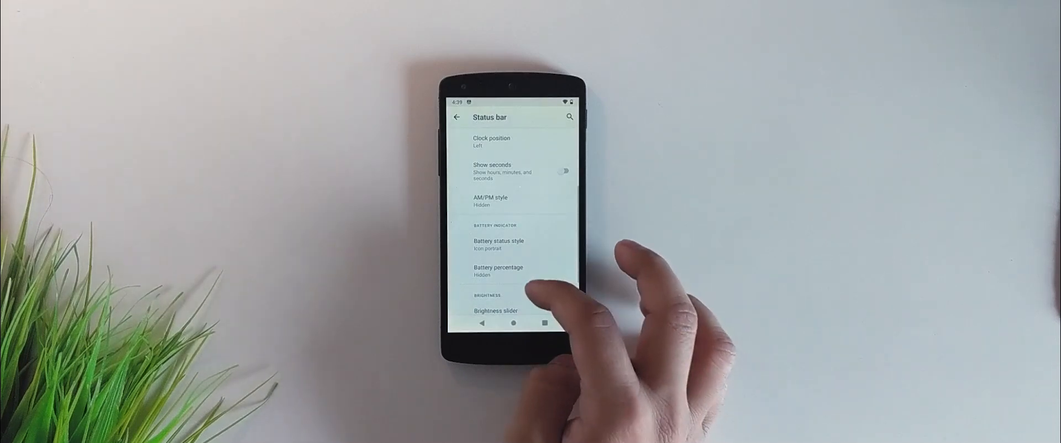
scroll(down, 3)
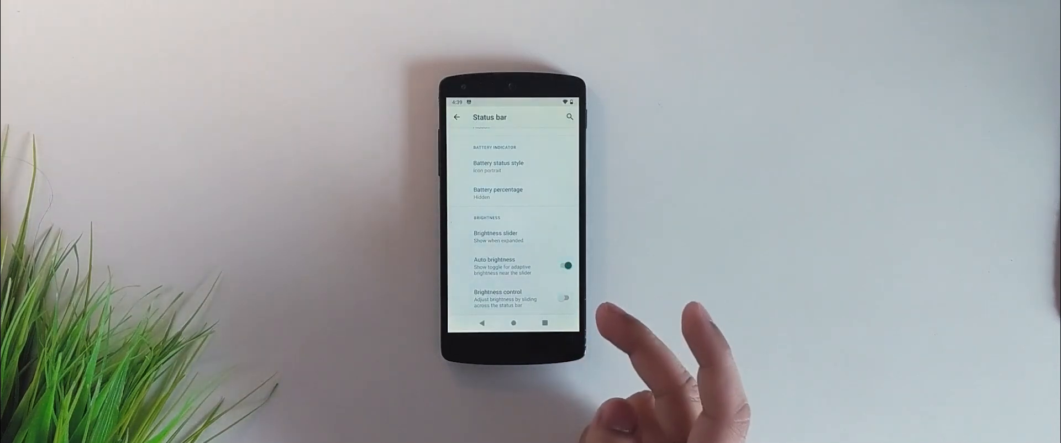
click(566, 265)
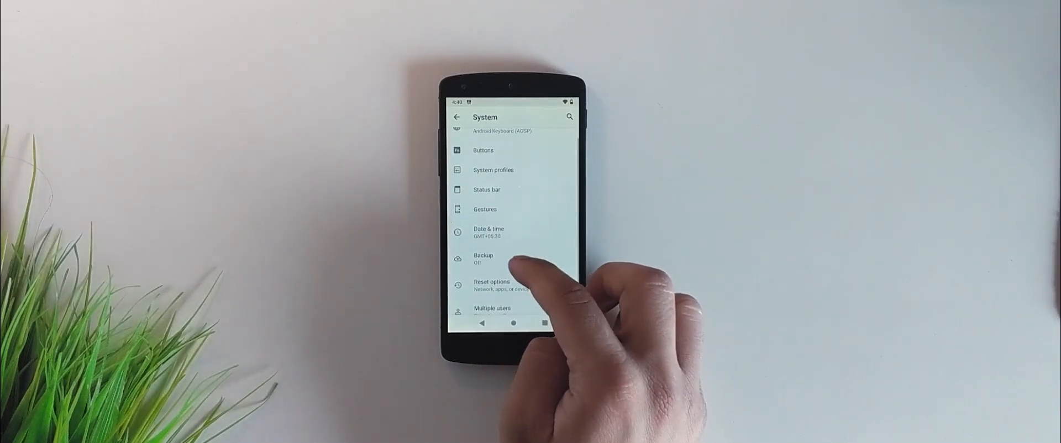
Enable Gesture navigation under System navigation and confirm its back sensitivity settings with OK.
click(486, 209)
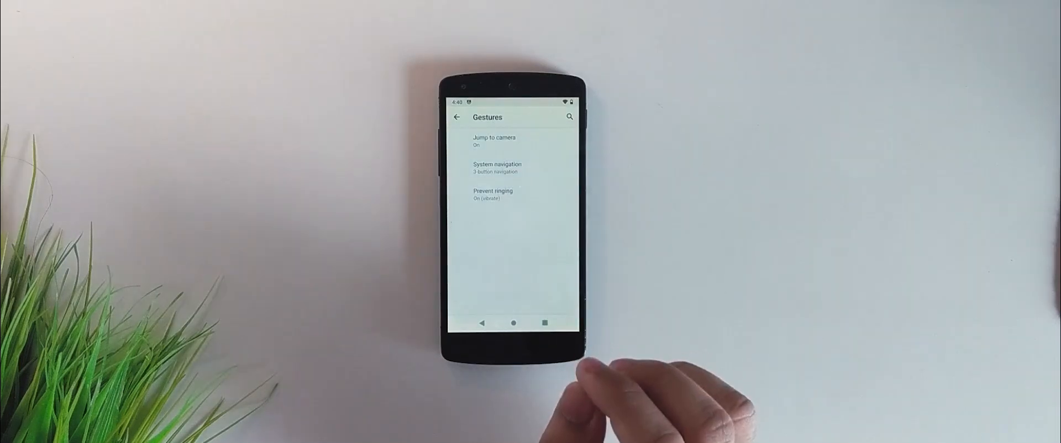
click(497, 168)
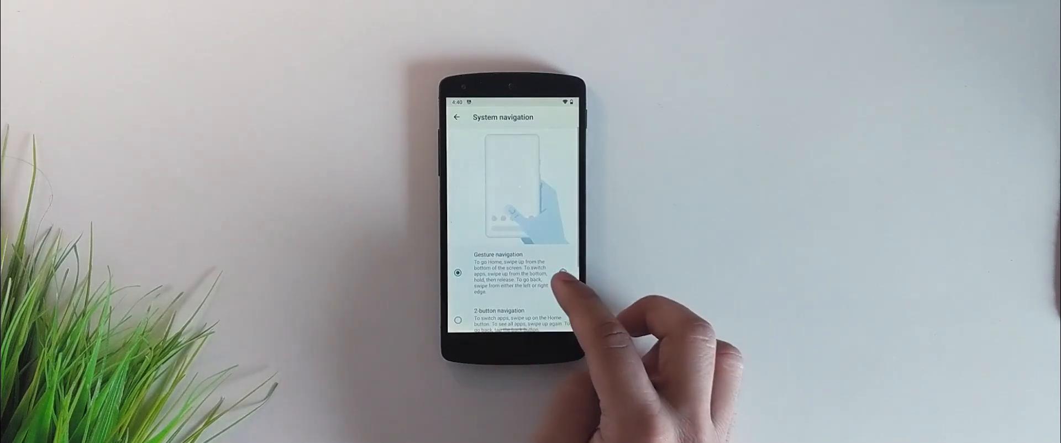
click(562, 273)
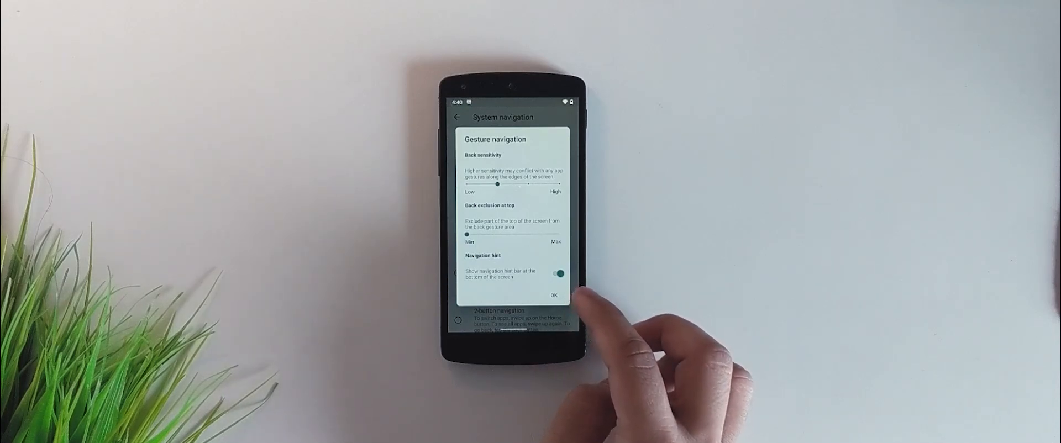
mouse_move(622, 318)
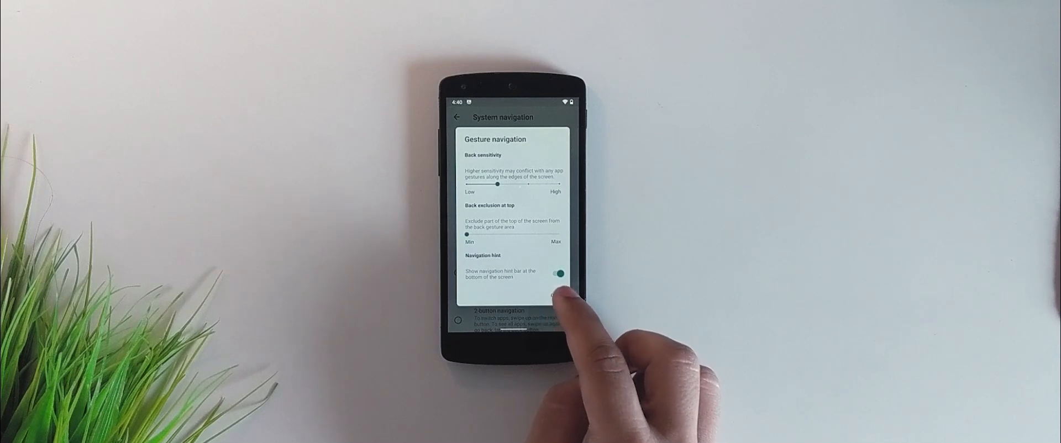
click(456, 117)
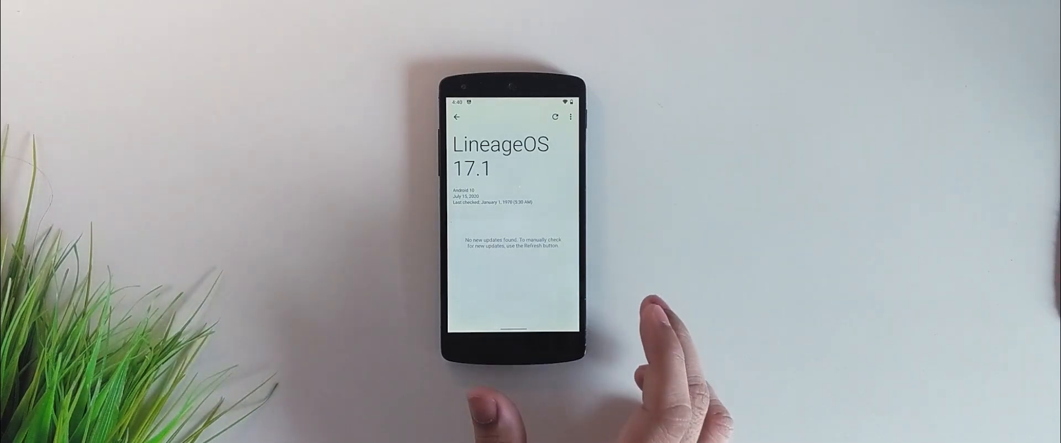
Check the Updater shows no new LineageOS 17.1 updates and return home.
click(554, 116)
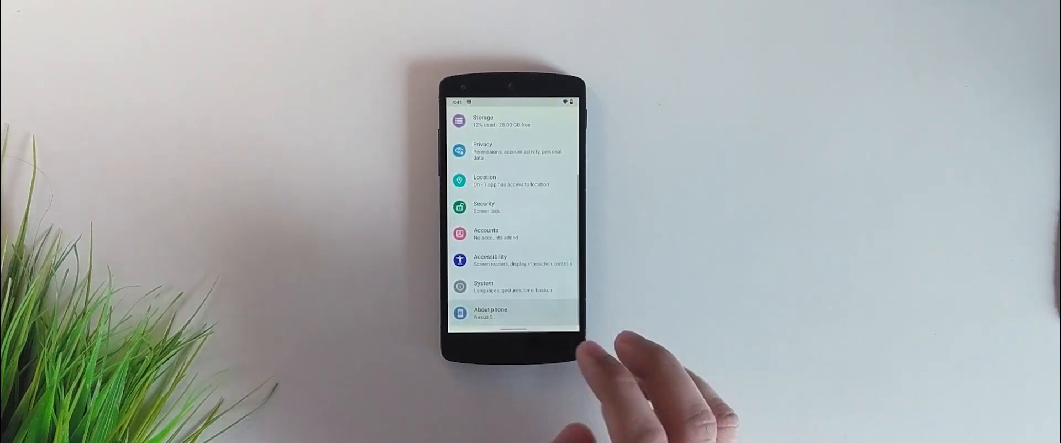
click(490, 313)
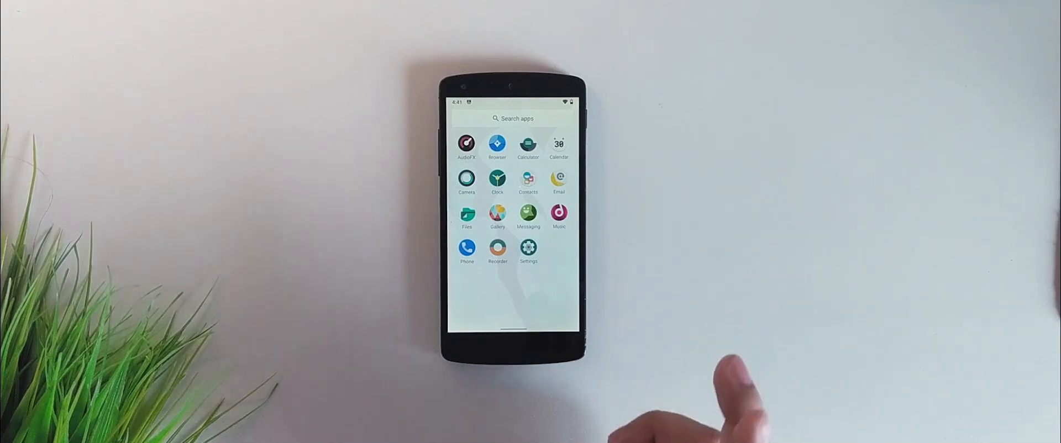
mouse_move(676, 373)
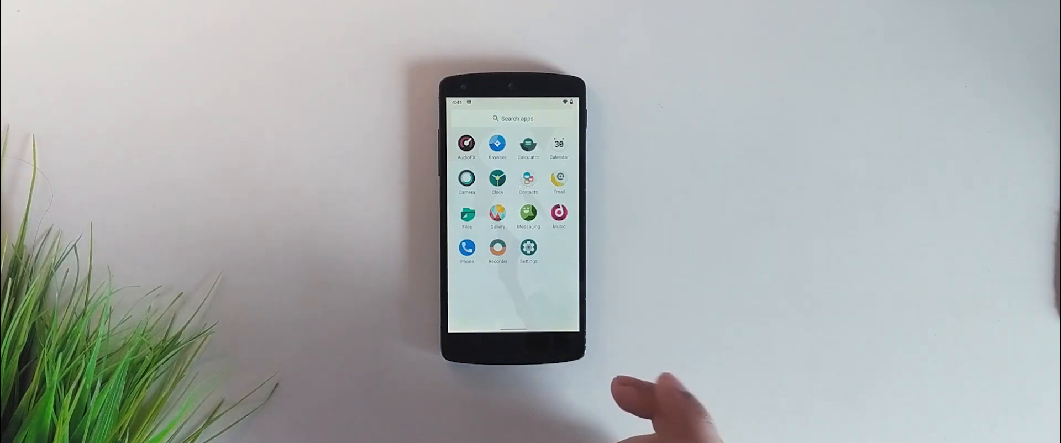
mouse_move(676, 379)
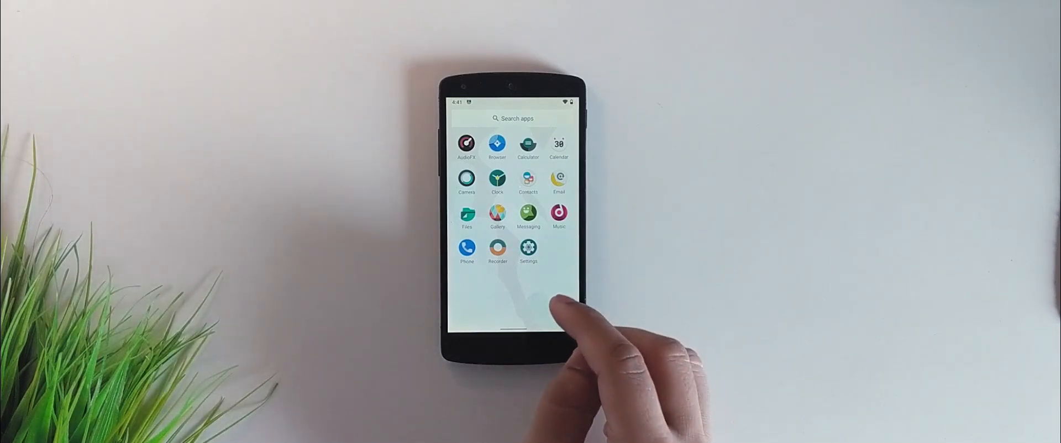
mouse_move(542, 318)
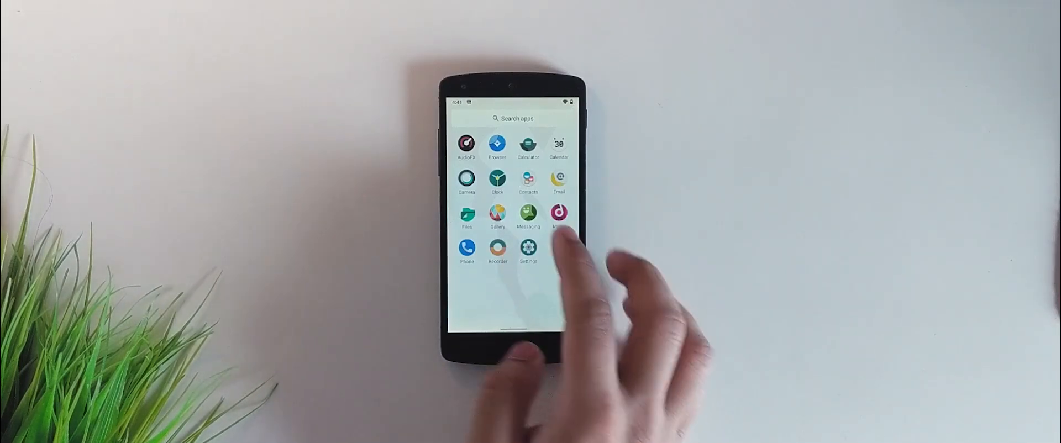
Launch Camera, switch the mode selector to video recording, then return home.
click(466, 178)
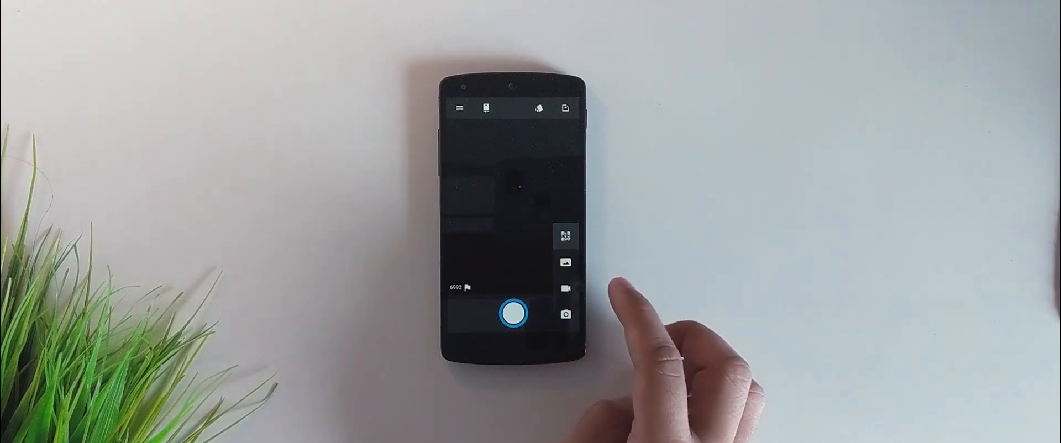
click(565, 235)
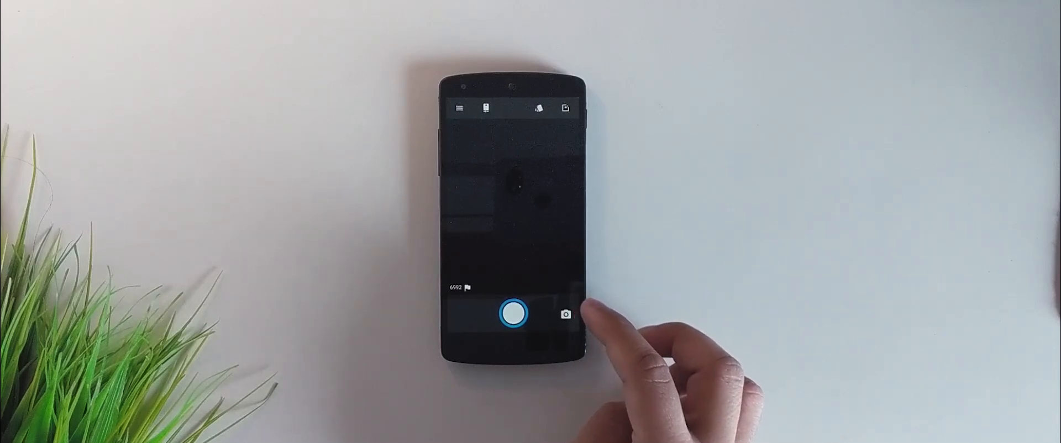
click(511, 313)
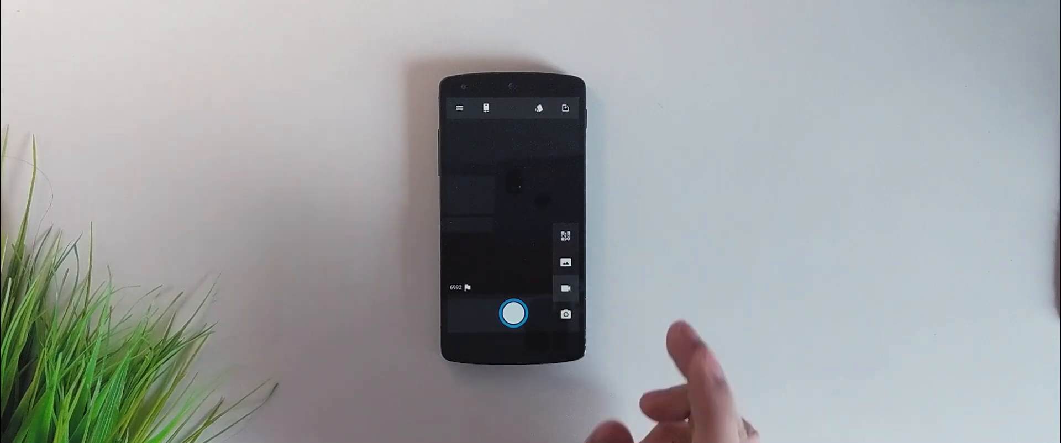
click(510, 313)
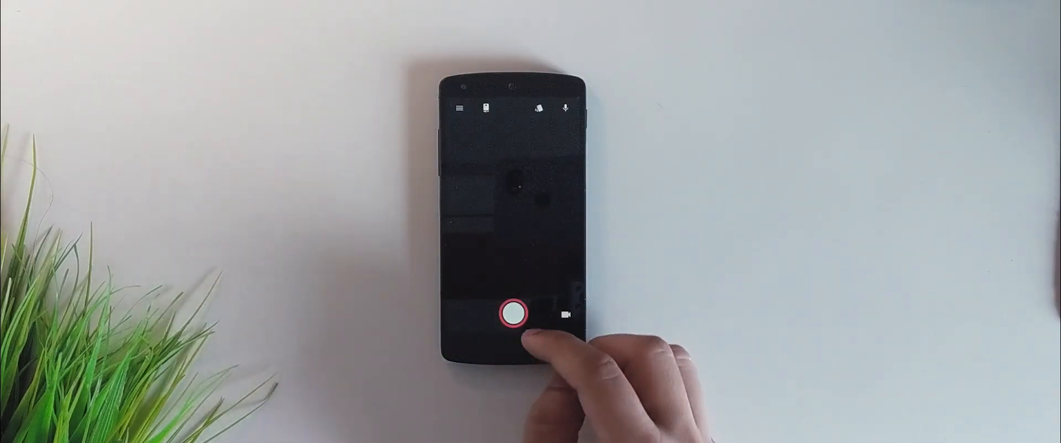
click(513, 315)
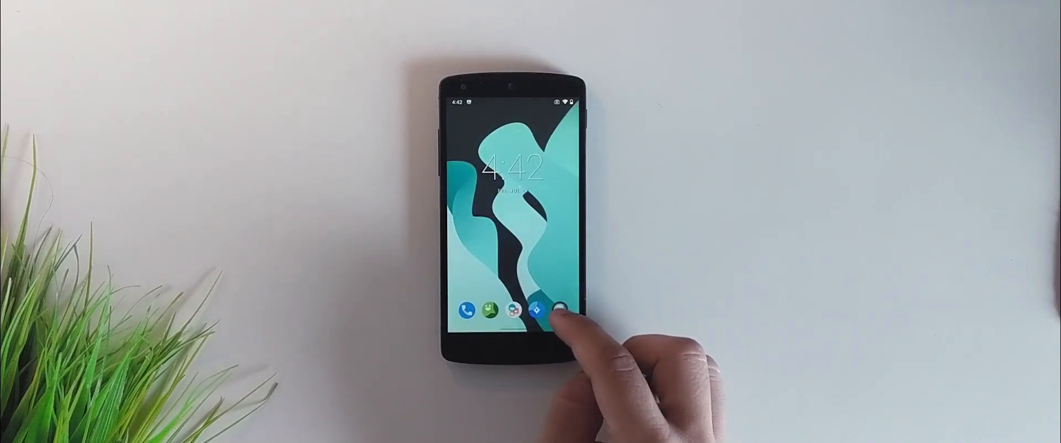
click(535, 309)
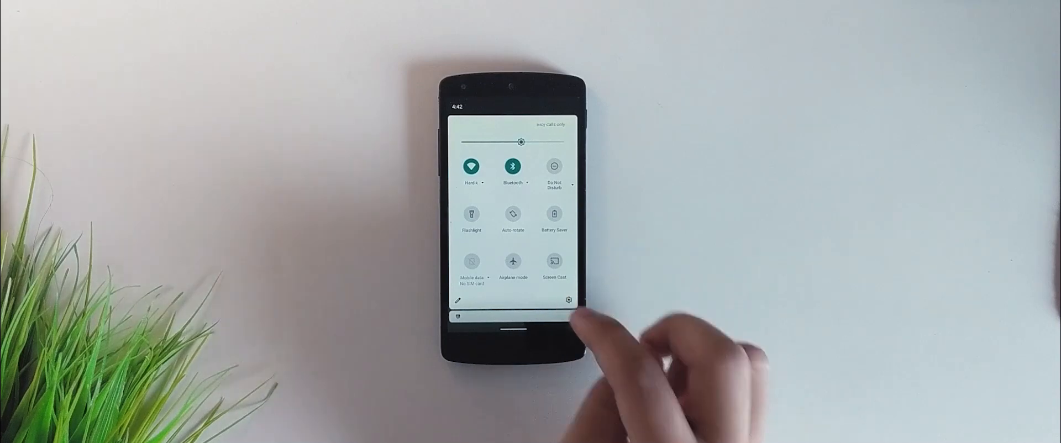
click(568, 300)
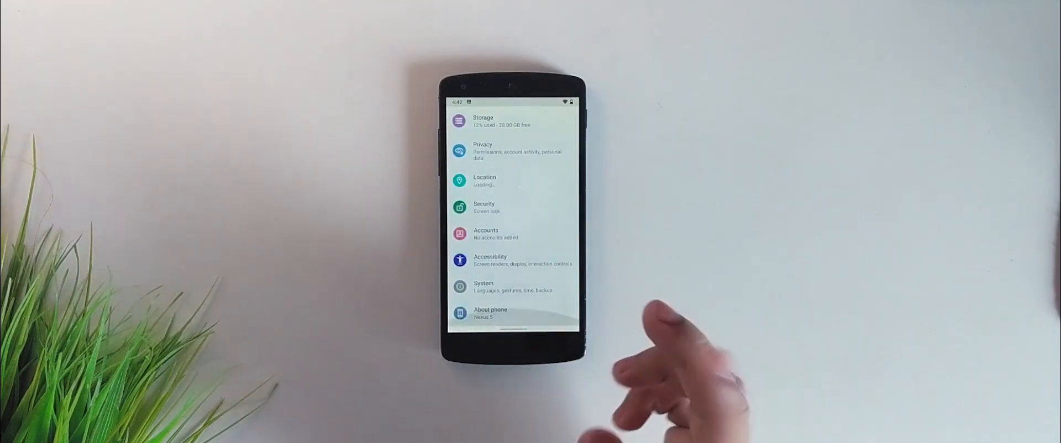
scroll(down, 3)
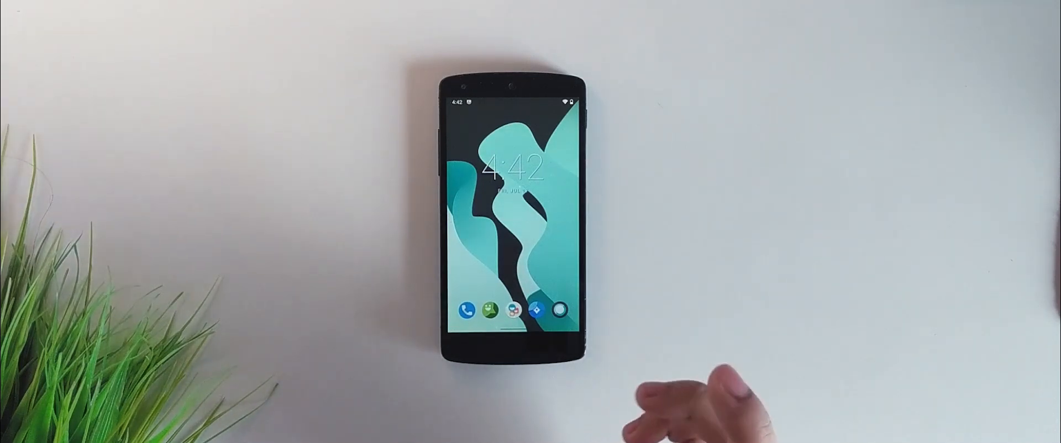
click(466, 311)
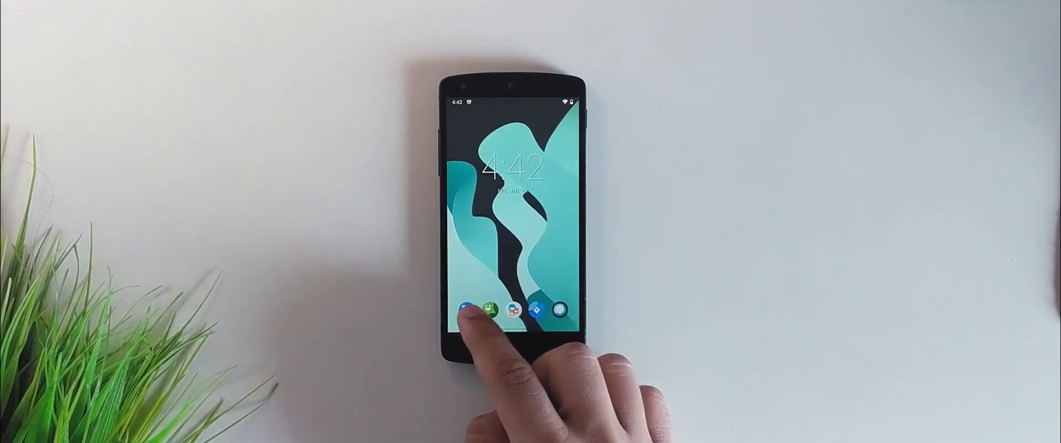